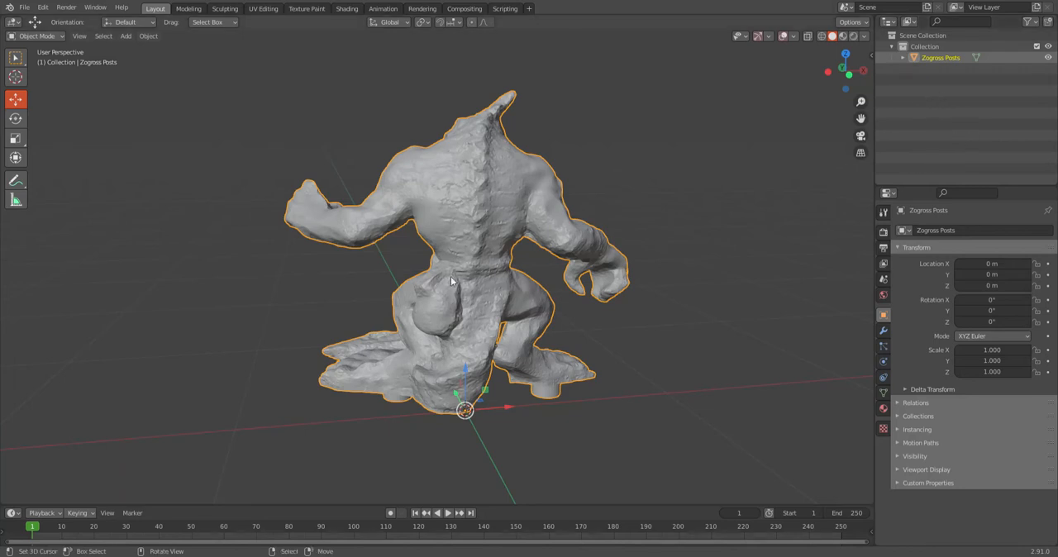
{"action": "mouse_move", "coordinate": [463, 278]}
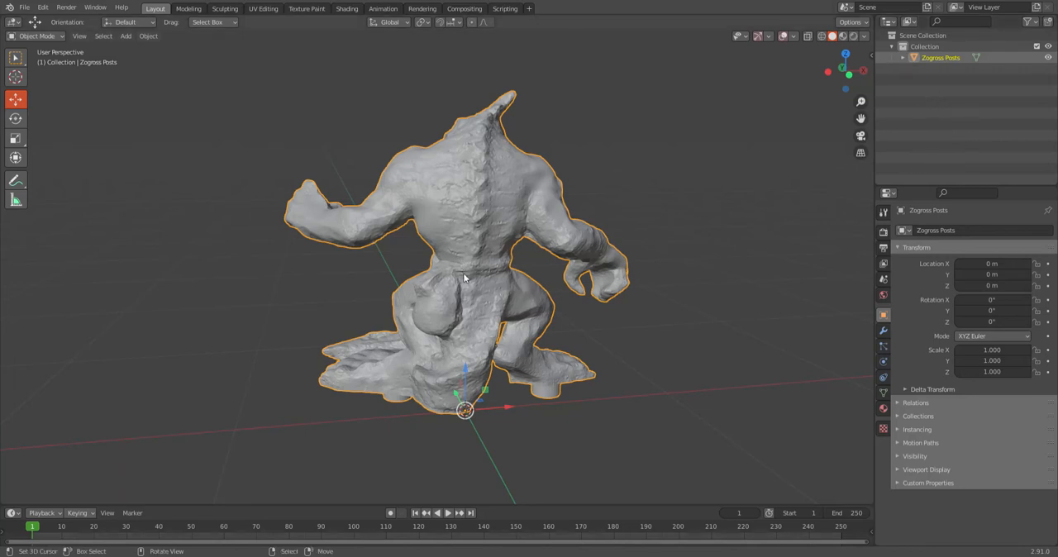
{"action": "mouse_move", "coordinate": [612, 324]}
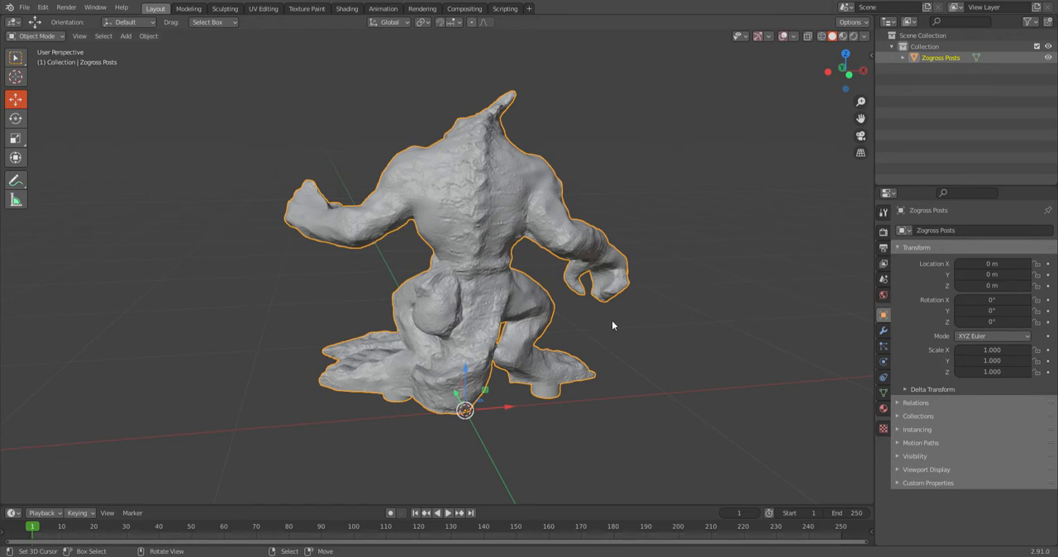
Orbit the Zogross model to inspect and frame the gap near the tail.
{"action": "left_click_drag", "start_coordinate": [612, 324], "coordinate": [488, 261]}
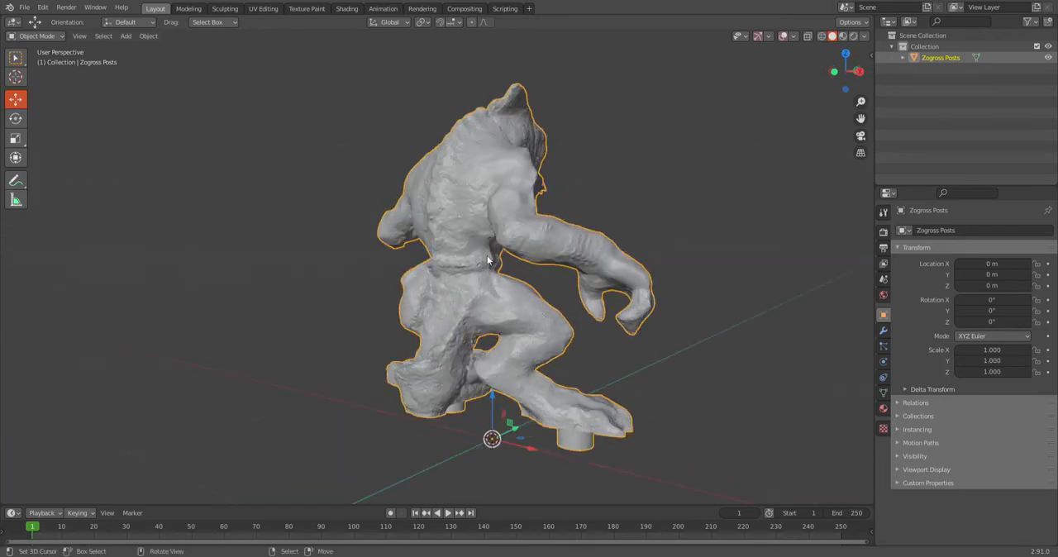
{"action": "left_click_drag", "start_coordinate": [488, 261], "coordinate": [367, 256]}
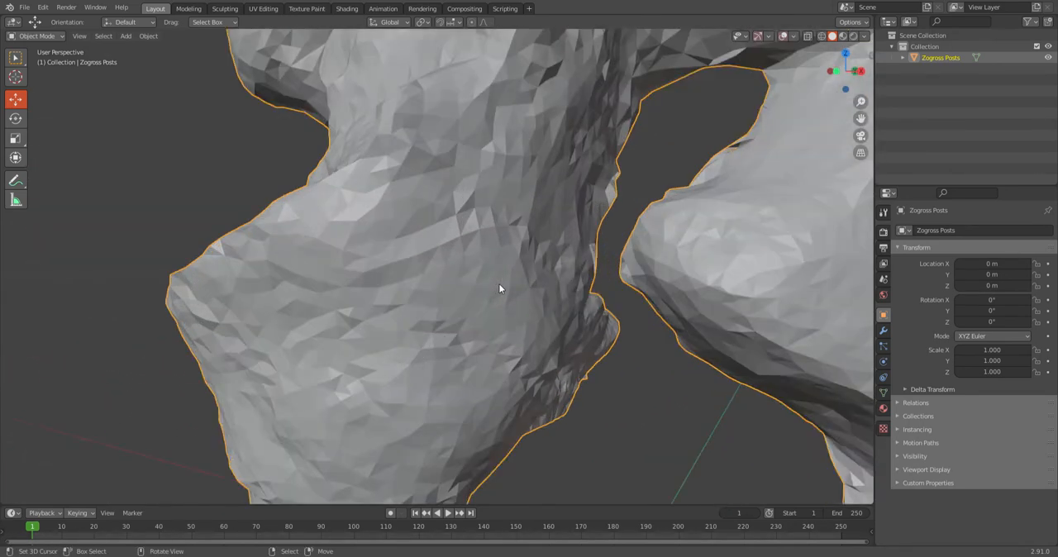
{"action": "left_click_drag", "start_coordinate": [499, 287], "coordinate": [544, 244]}
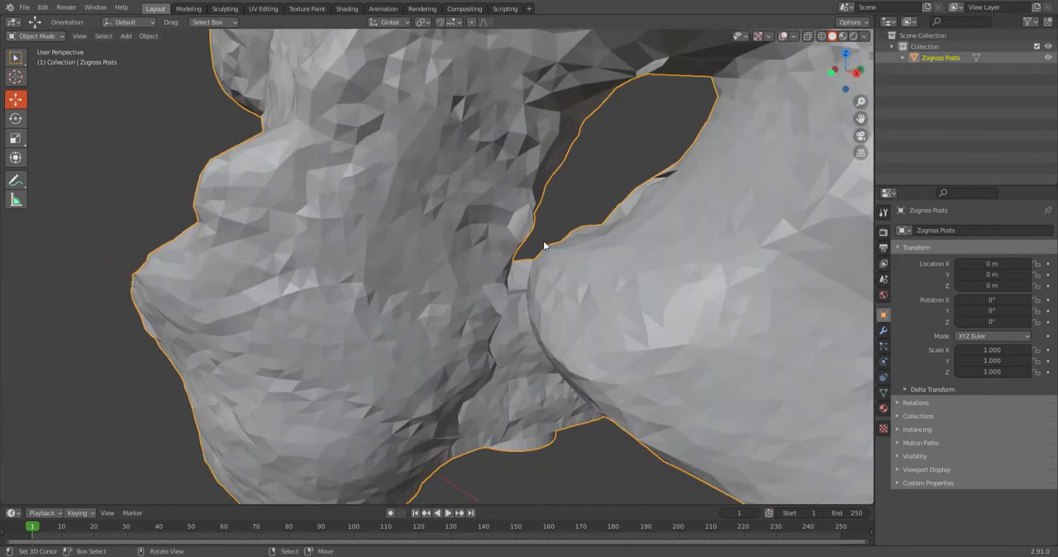
{"action": "left_click_drag", "start_coordinate": [545, 248], "coordinate": [421, 297]}
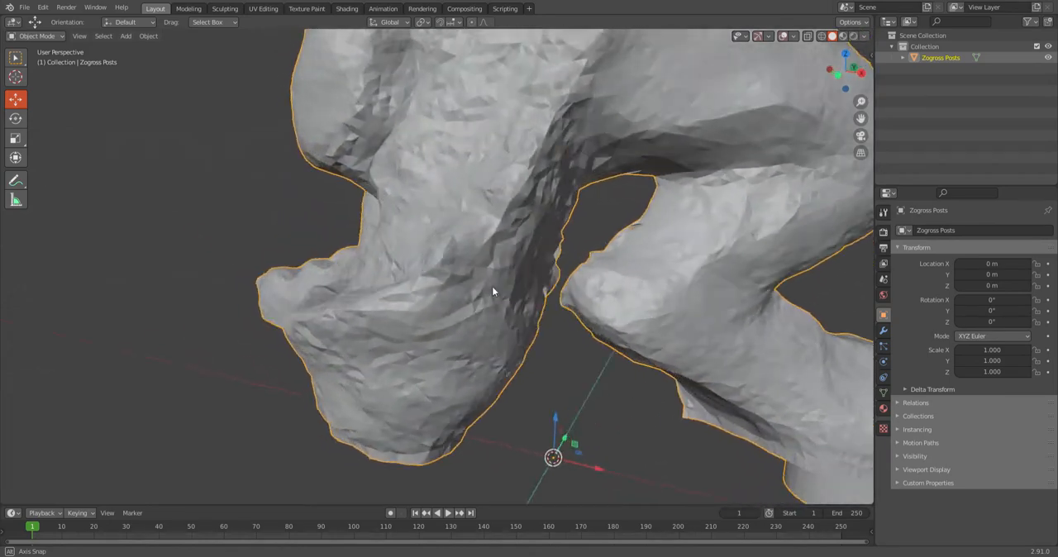
{"action": "left_click_drag", "start_coordinate": [493, 291], "coordinate": [691, 311]}
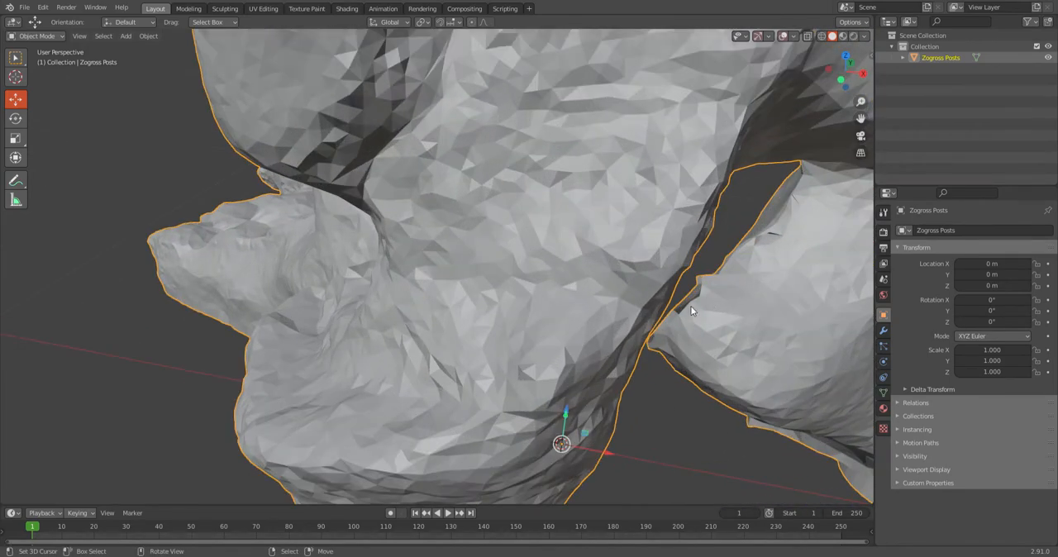
{"action": "left_click_drag", "start_coordinate": [691, 309], "coordinate": [544, 278]}
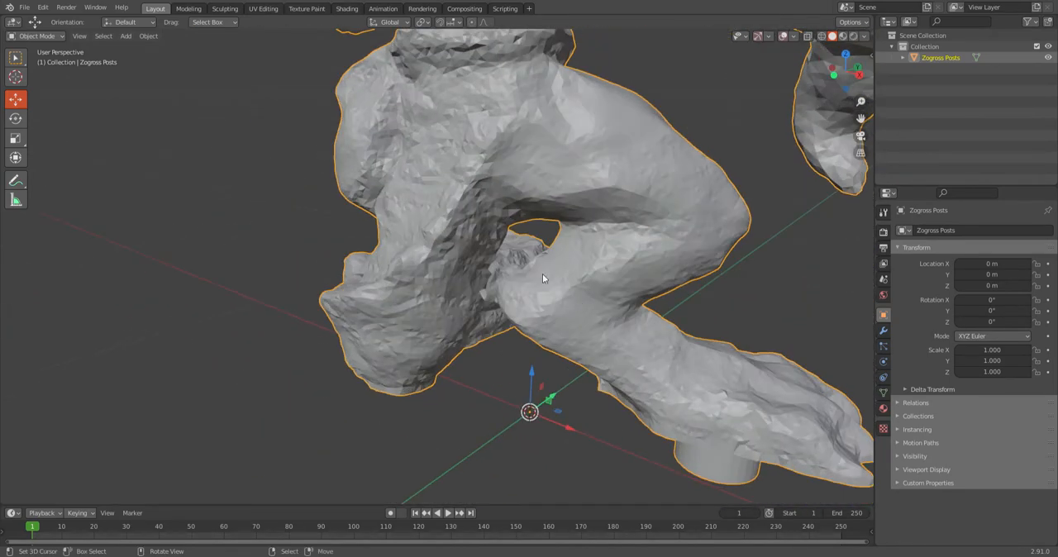
{"action": "left_click_drag", "start_coordinate": [544, 277], "coordinate": [543, 261]}
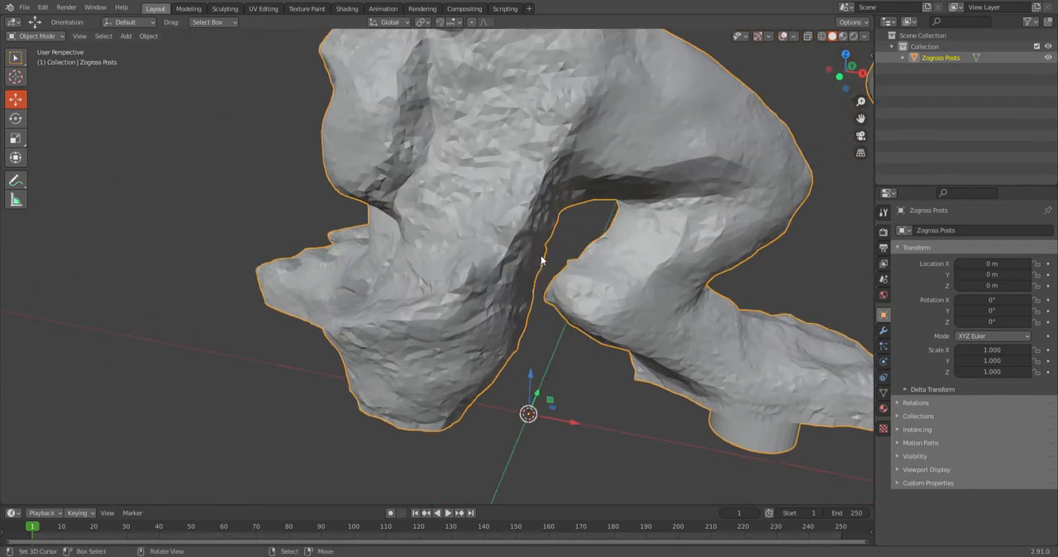
{"action": "left_click_drag", "start_coordinate": [543, 261], "coordinate": [532, 295]}
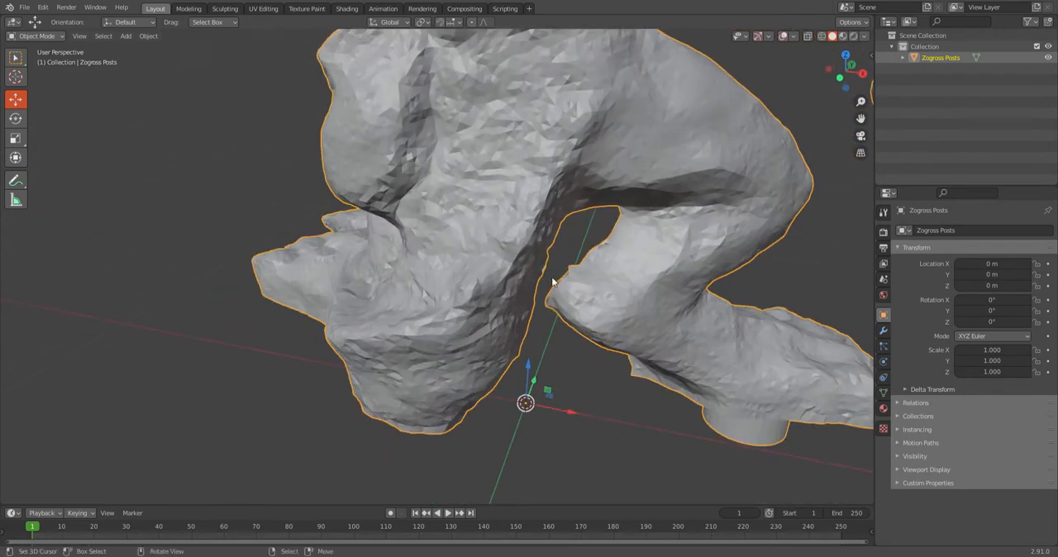
{"action": "mouse_move", "coordinate": [562, 286]}
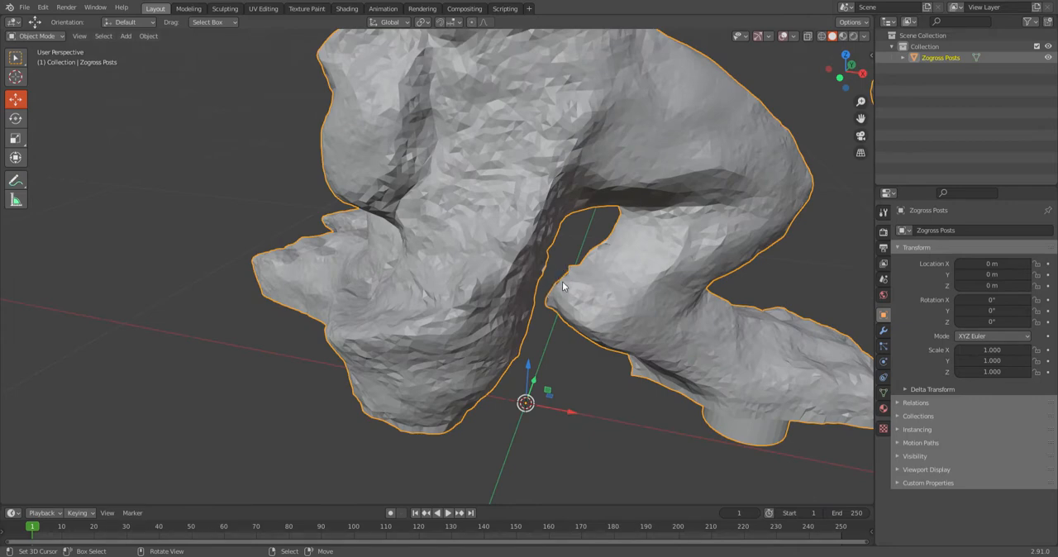
{"action": "left_click_drag", "start_coordinate": [562, 286], "coordinate": [199, 399]}
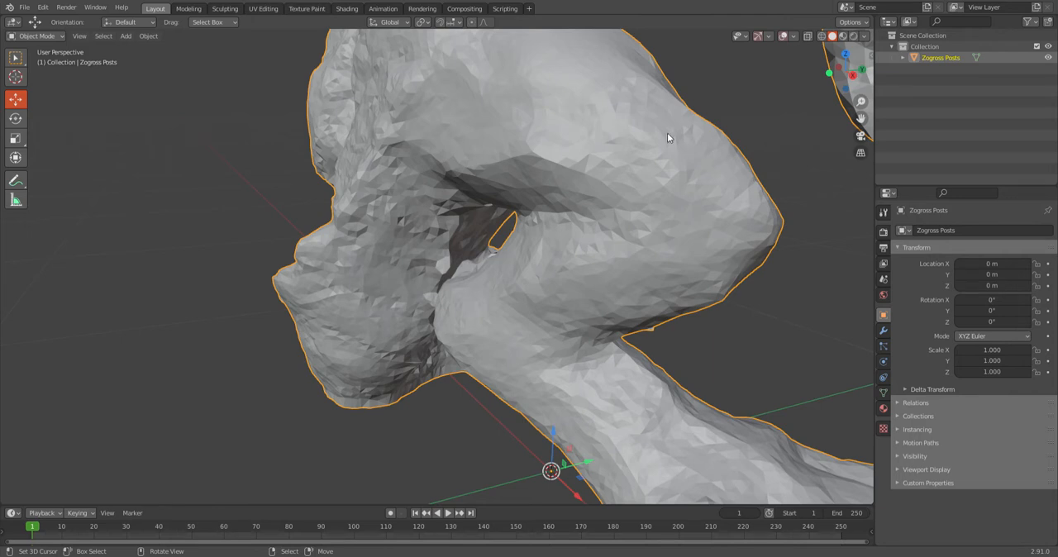
{"action": "mouse_move", "coordinate": [35, 36]}
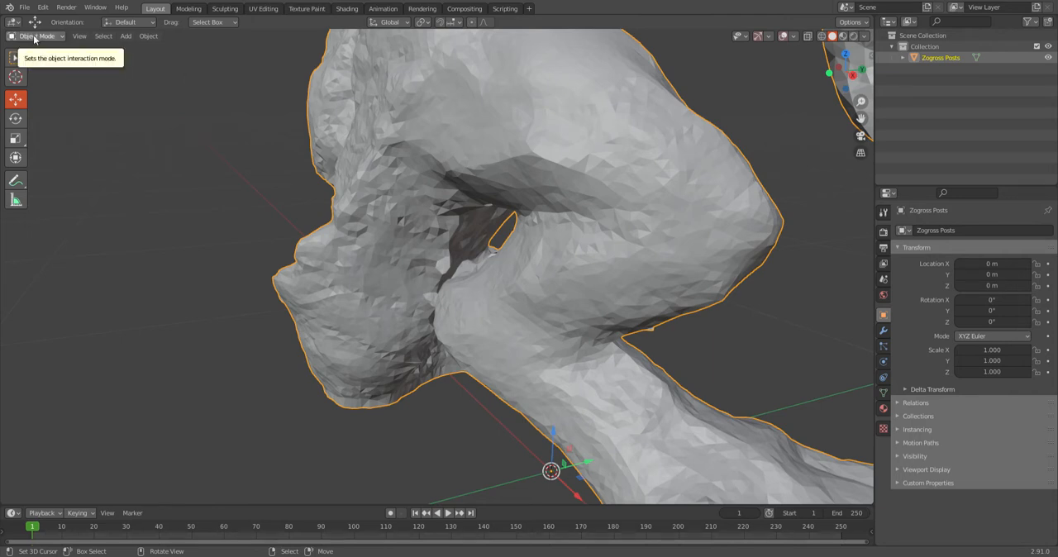
Switch the model from Object Mode to Edit Mode via the mode dropdown.
{"action": "left_click", "coordinate": [37, 36]}
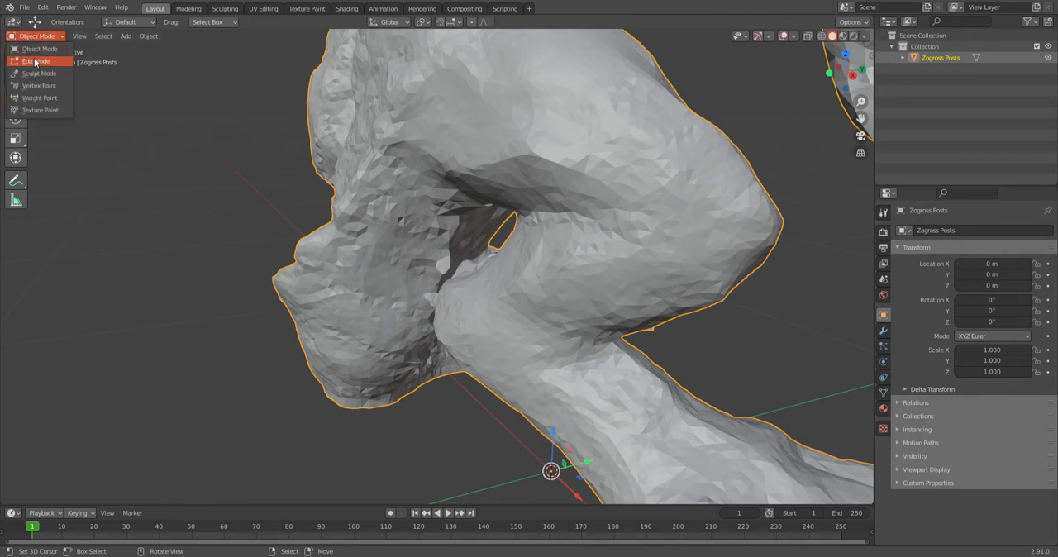
{"action": "left_click", "coordinate": [36, 59]}
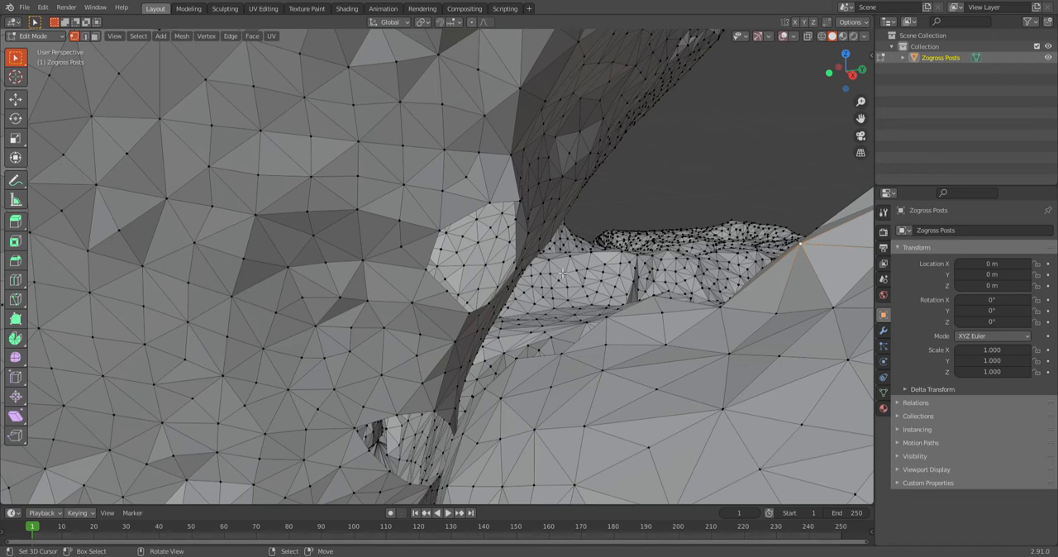
{"action": "mouse_move", "coordinate": [495, 205]}
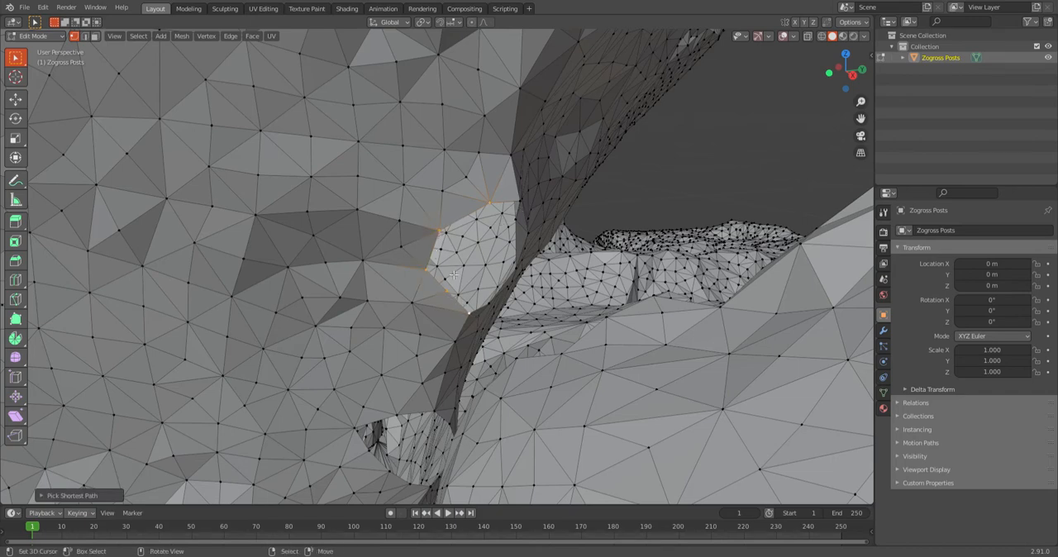
{"action": "mouse_move", "coordinate": [476, 311]}
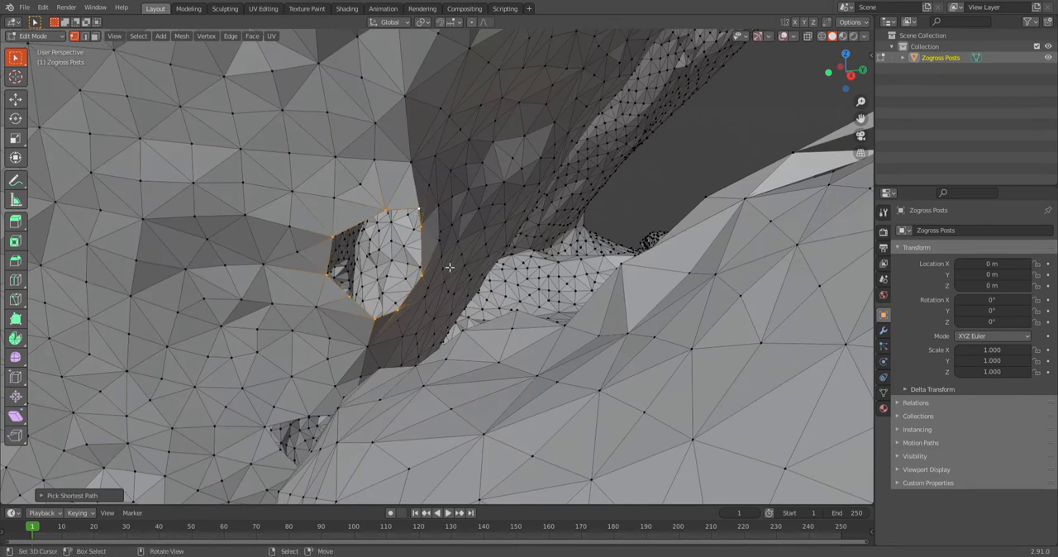
{"action": "mouse_move", "coordinate": [433, 205]}
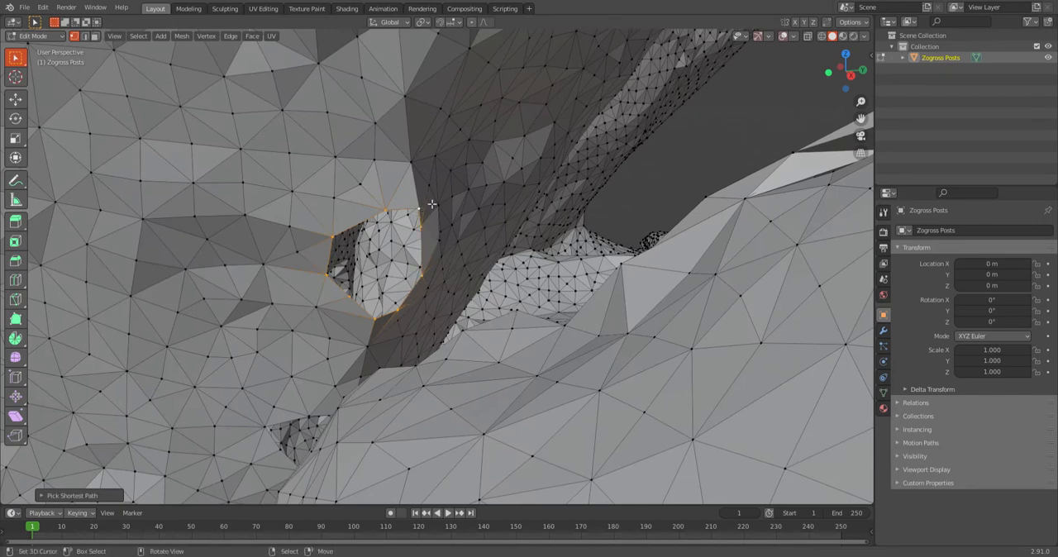
{"action": "mouse_move", "coordinate": [443, 241]}
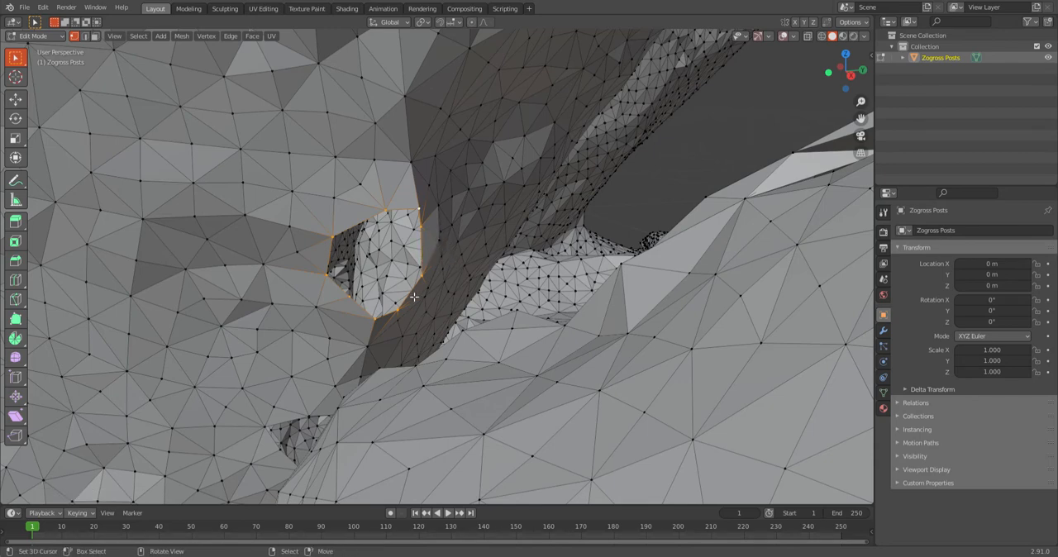
{"action": "mouse_move", "coordinate": [354, 296]}
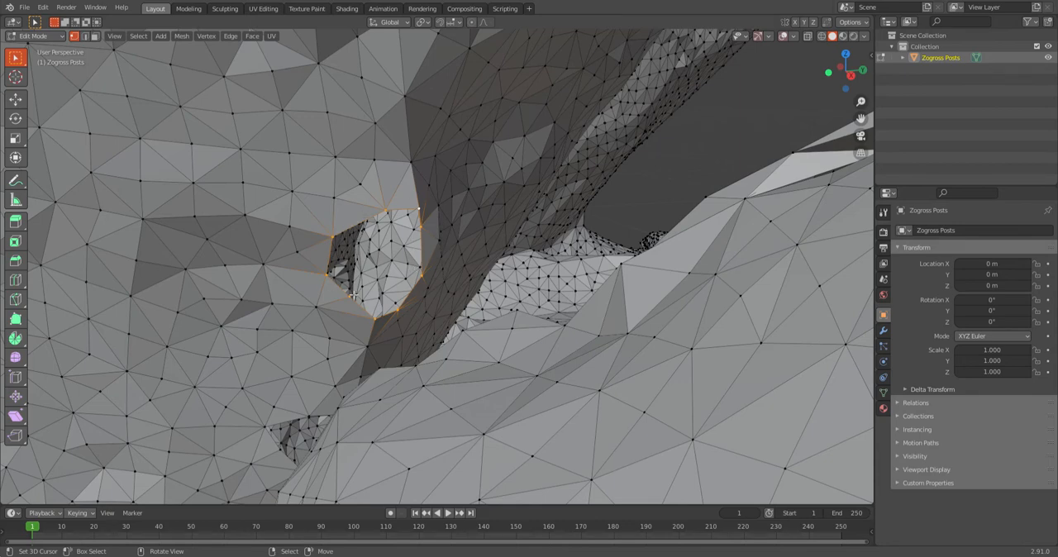
{"action": "mouse_move", "coordinate": [424, 306]}
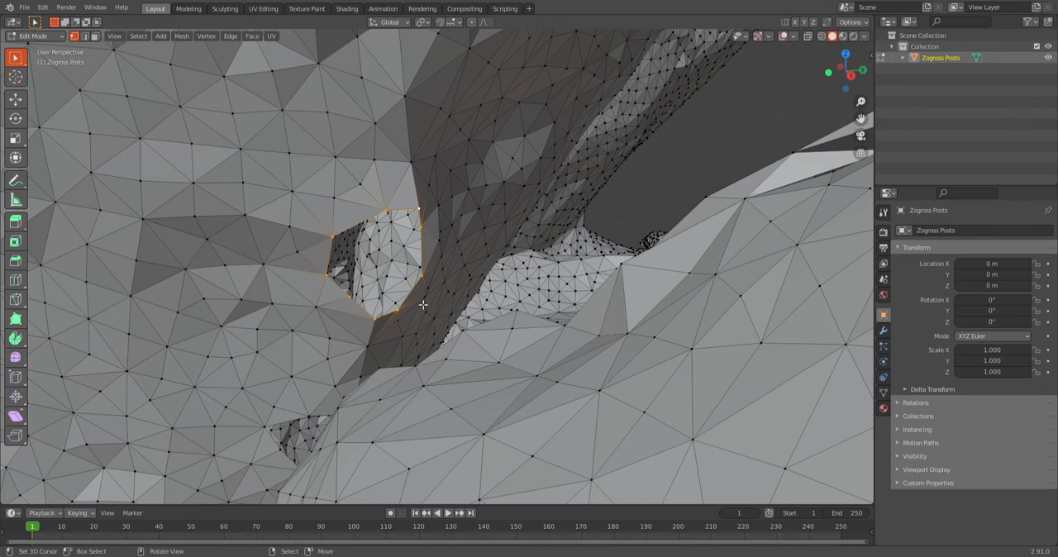
{"action": "mouse_move", "coordinate": [420, 296]}
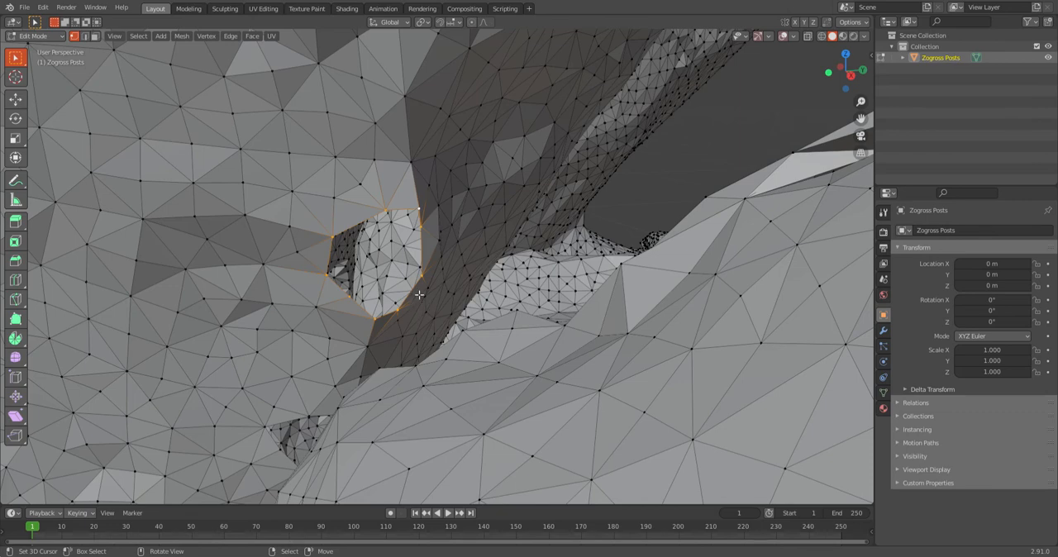
{"action": "mouse_move", "coordinate": [420, 290]}
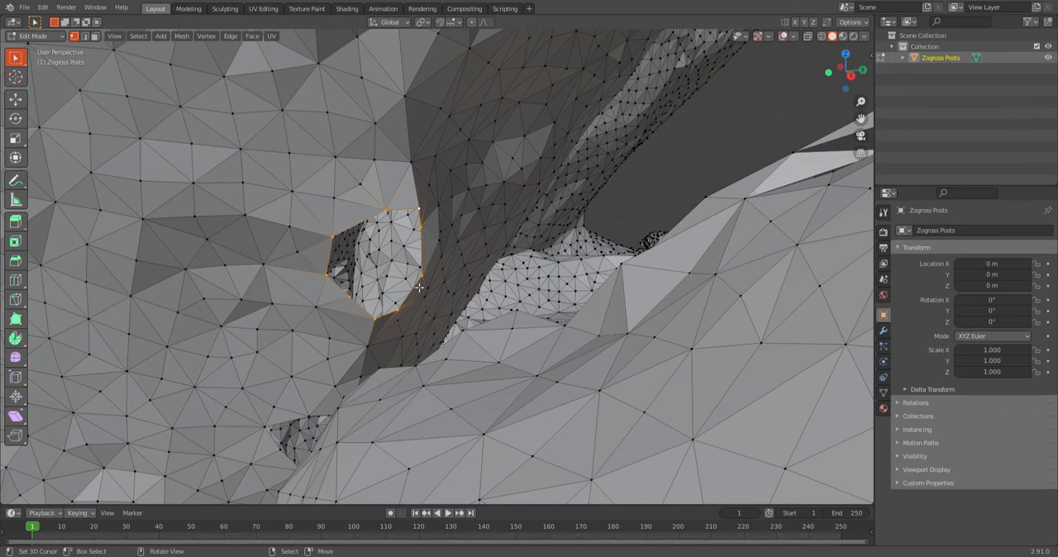
Fill the selected tail hole boundary with a new face.
{"action": "left_click", "coordinate": [380, 265]}
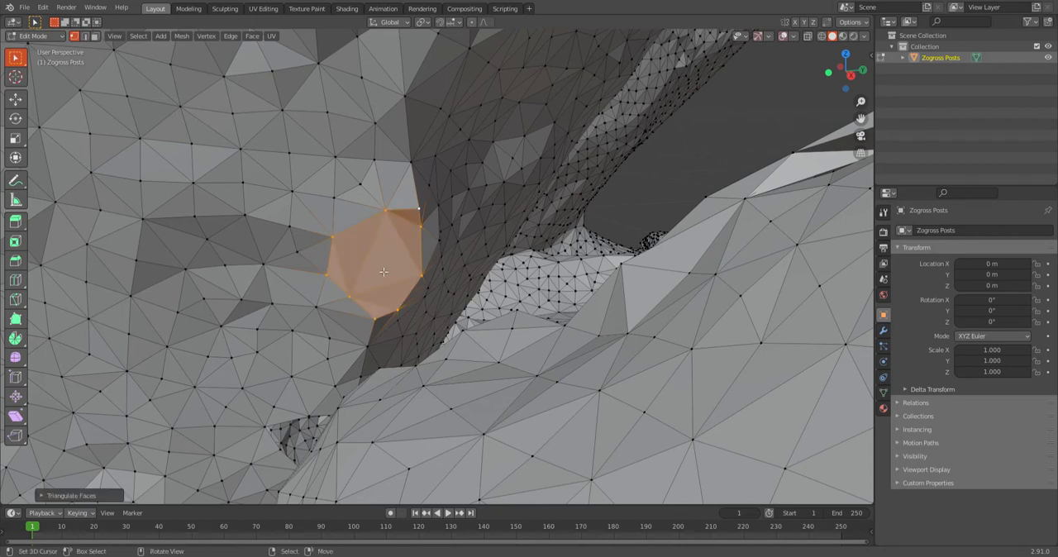
{"action": "mouse_move", "coordinate": [406, 245]}
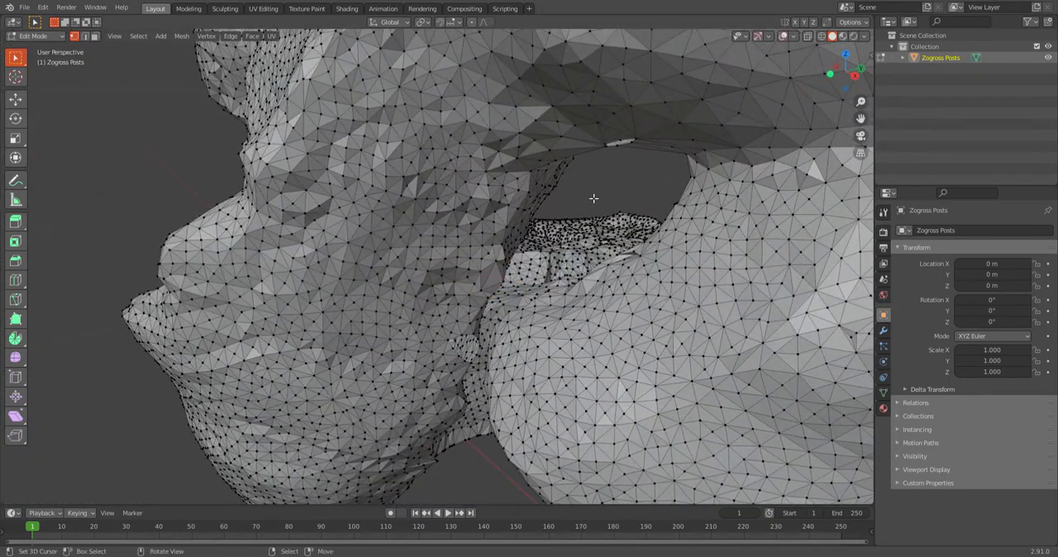
Inspect the patched hole from several sides and start selecting the next hole's rim.
{"action": "left_click_drag", "start_coordinate": [594, 199], "coordinate": [579, 367]}
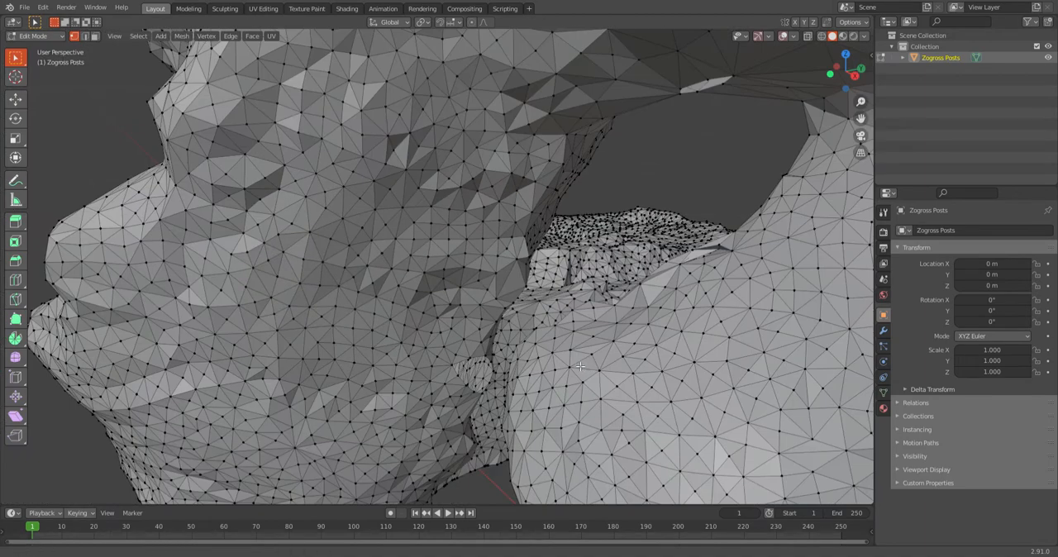
{"action": "left_click_drag", "start_coordinate": [579, 364], "coordinate": [449, 313]}
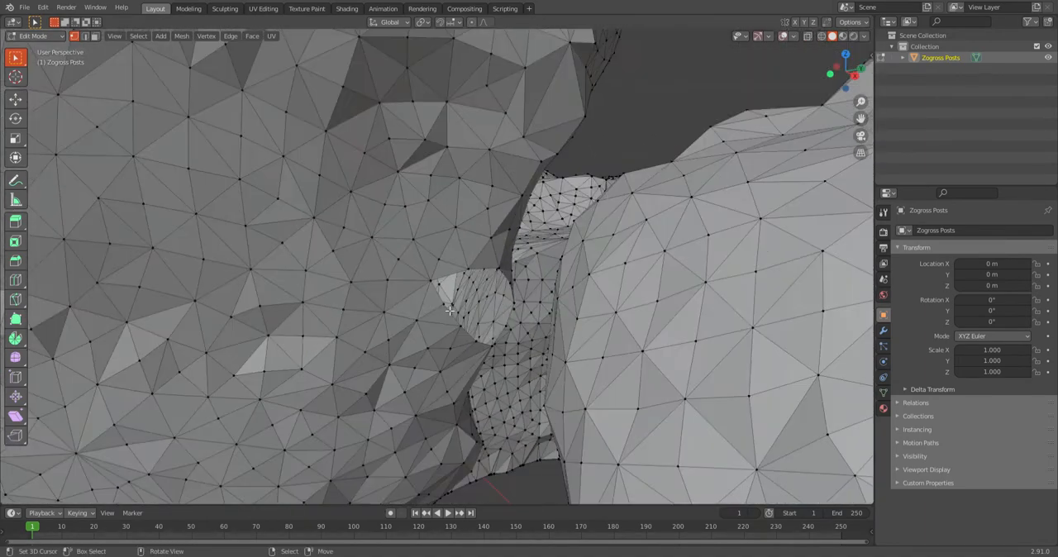
{"action": "mouse_move", "coordinate": [506, 272]}
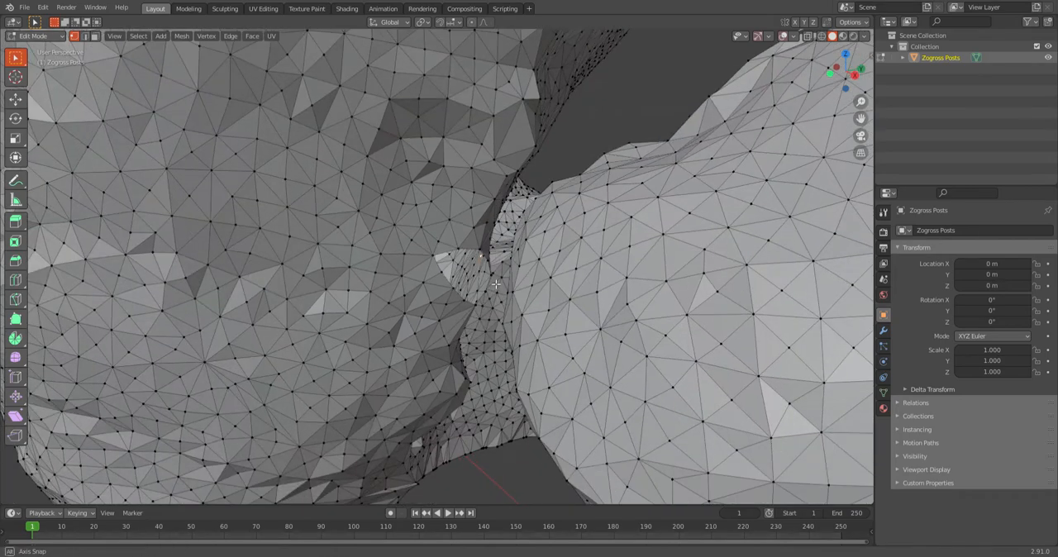
{"action": "left_click_drag", "start_coordinate": [496, 284], "coordinate": [479, 215]}
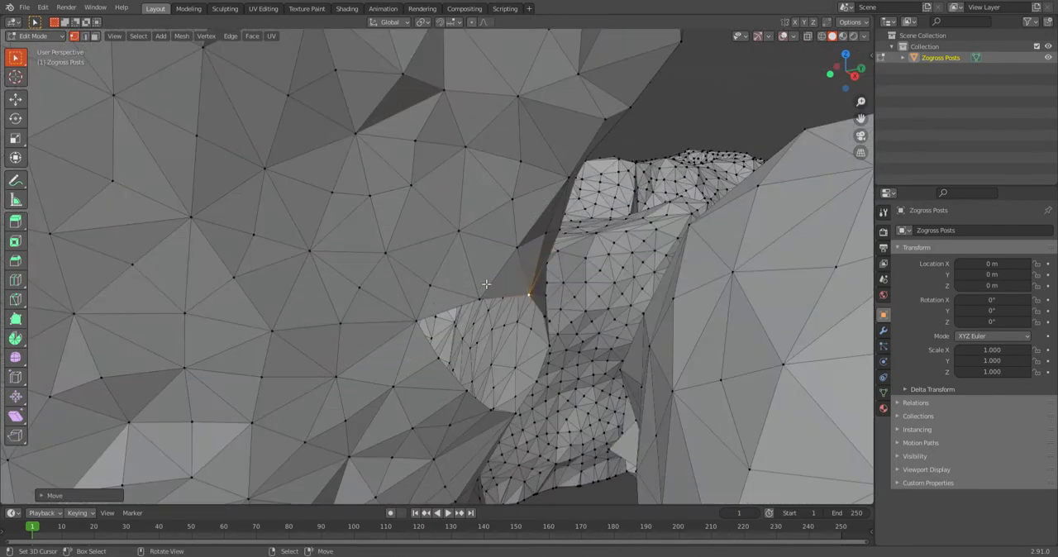
{"action": "mouse_move", "coordinate": [438, 364]}
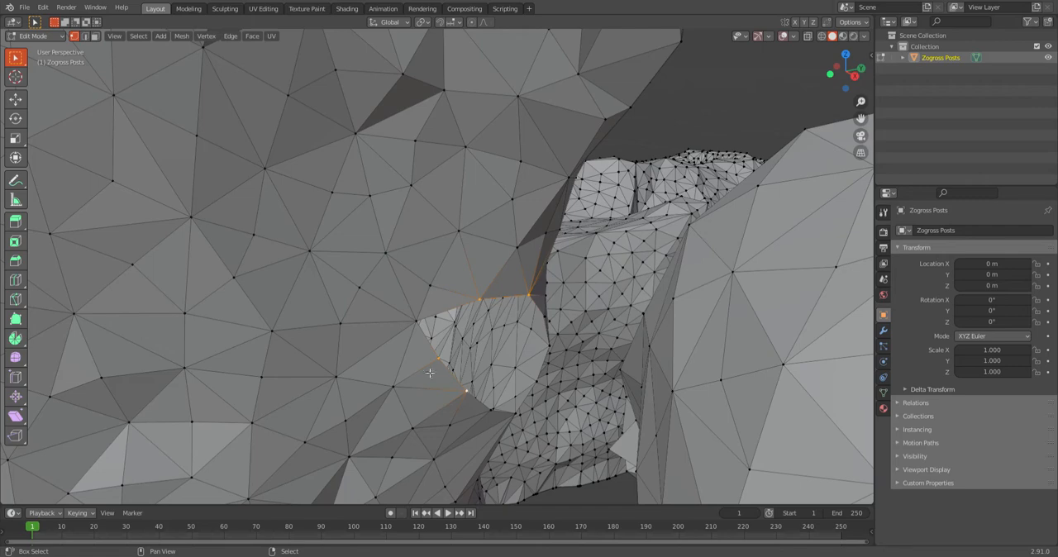
{"action": "mouse_move", "coordinate": [423, 324]}
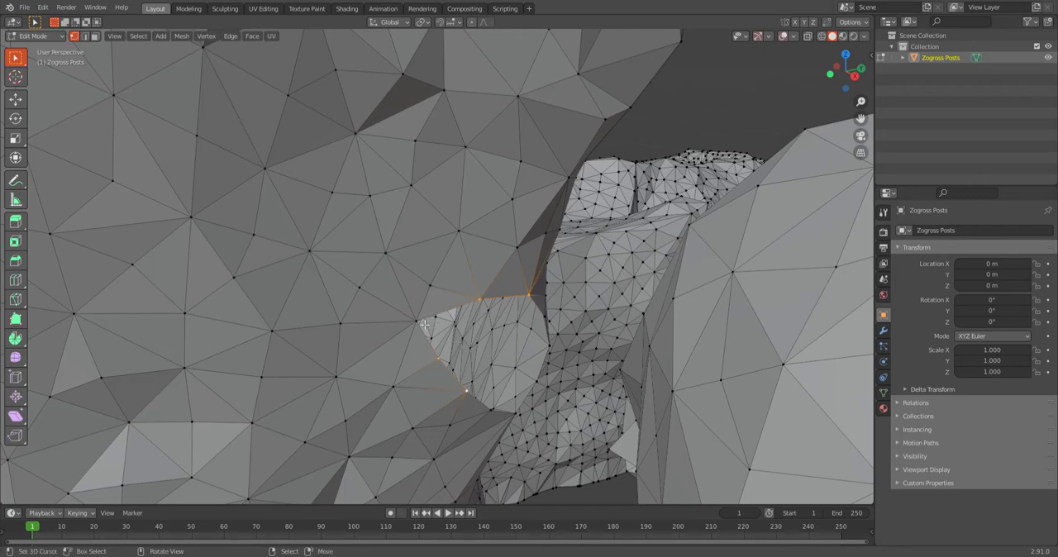
{"action": "mouse_move", "coordinate": [417, 326]}
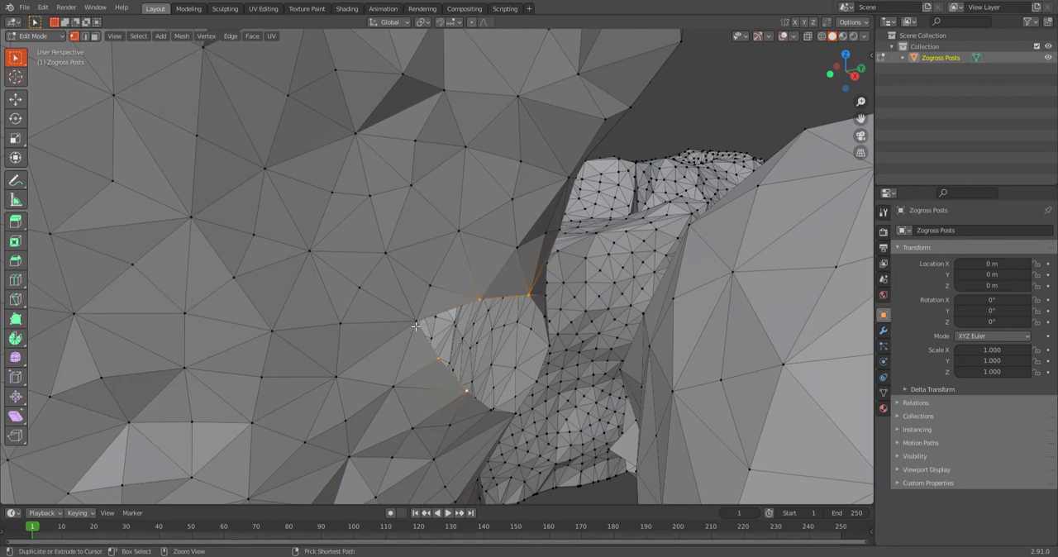
{"action": "left_click", "coordinate": [521, 423]}
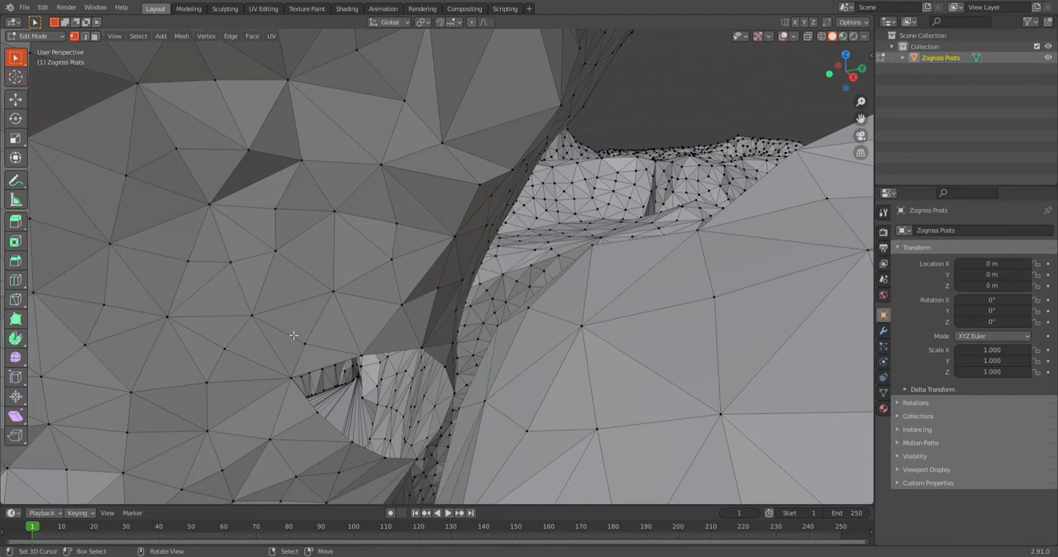
{"action": "mouse_move", "coordinate": [390, 356]}
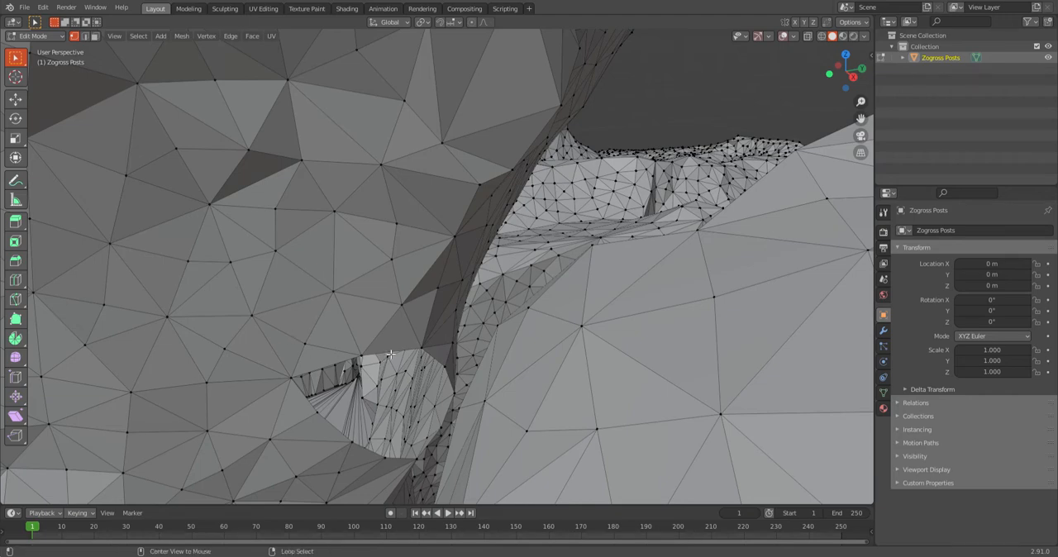
{"action": "mouse_move", "coordinate": [404, 354]}
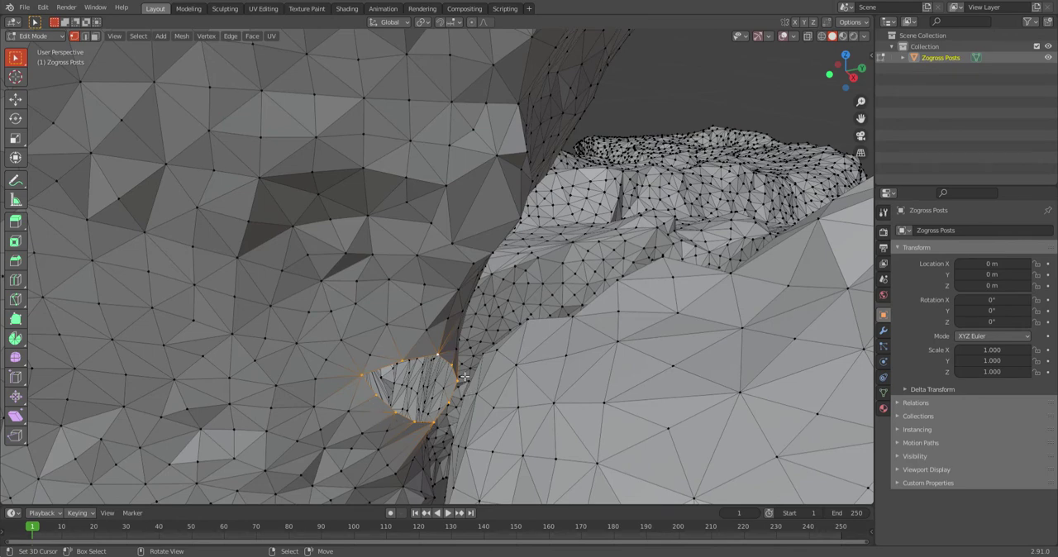
{"action": "mouse_move", "coordinate": [438, 356]}
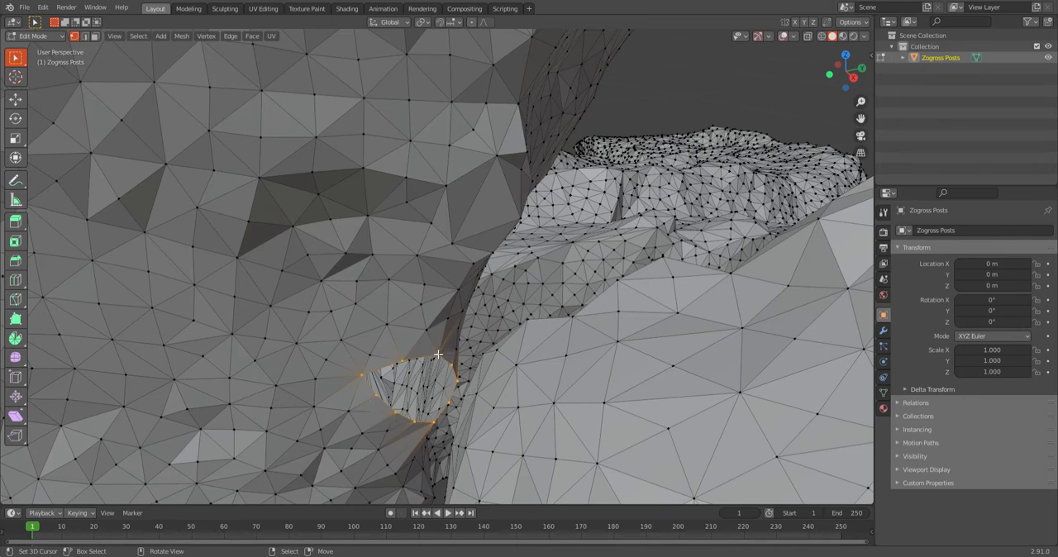
{"action": "mouse_move", "coordinate": [421, 368]}
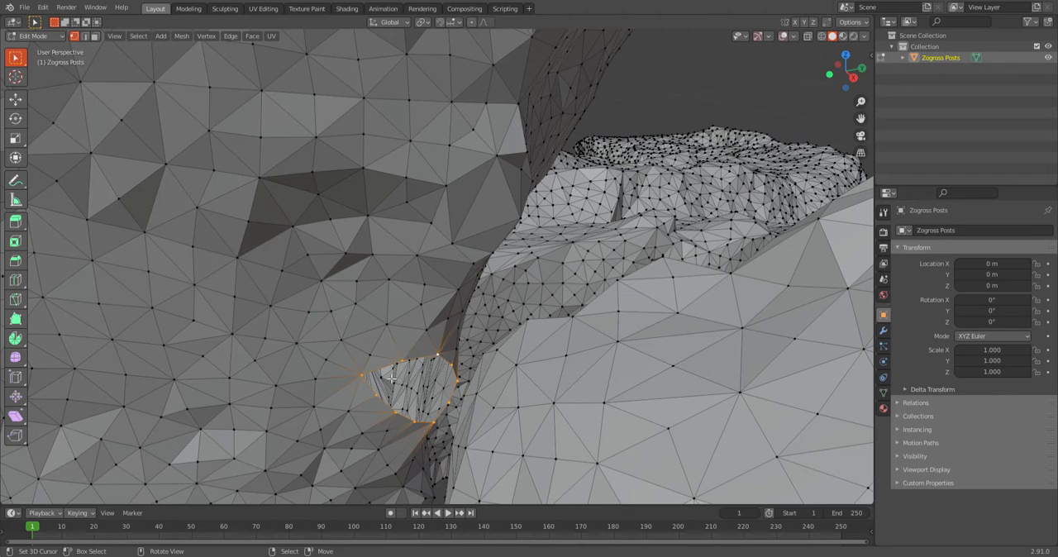
{"action": "mouse_move", "coordinate": [388, 370]}
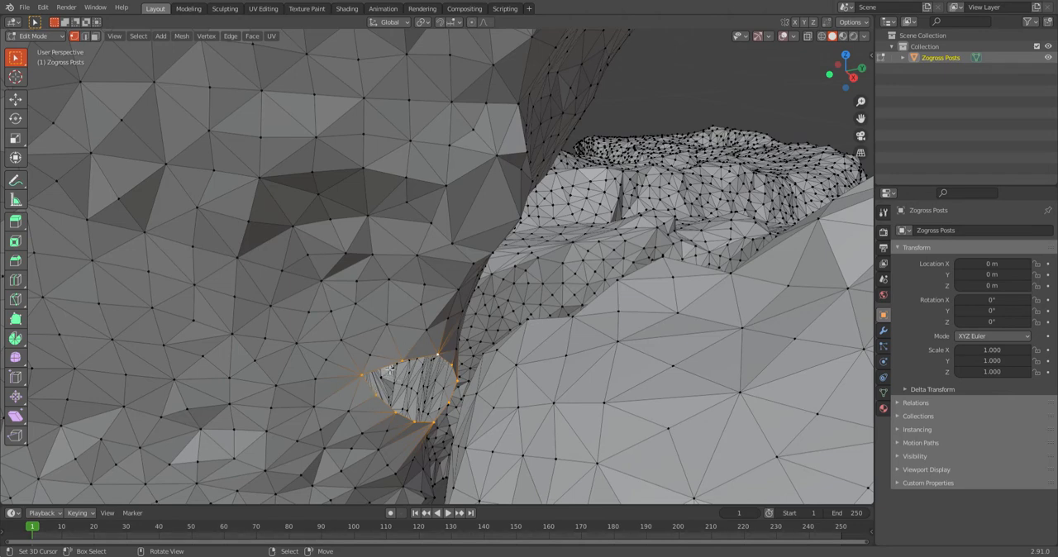
{"action": "mouse_move", "coordinate": [344, 362]}
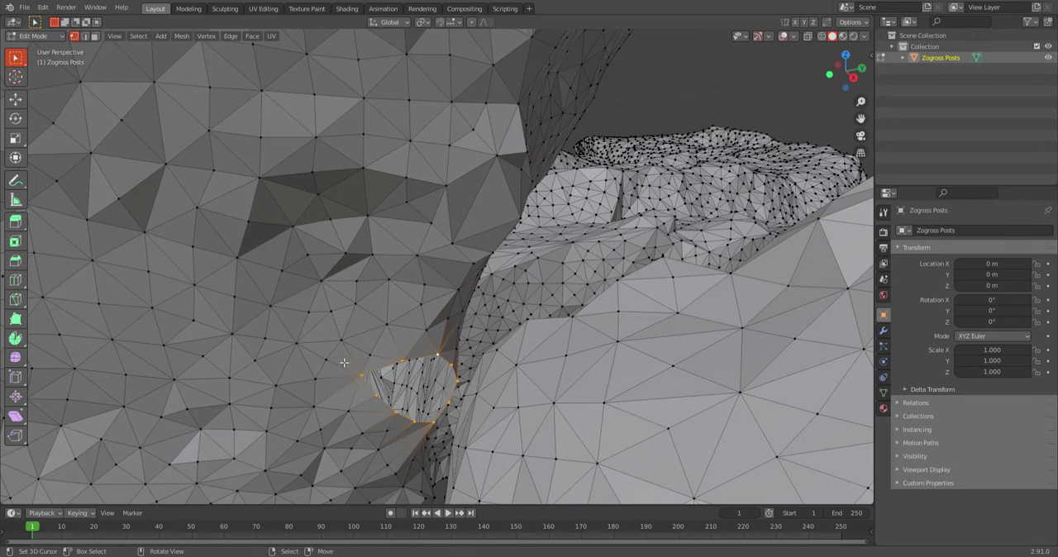
{"action": "mouse_move", "coordinate": [416, 400]}
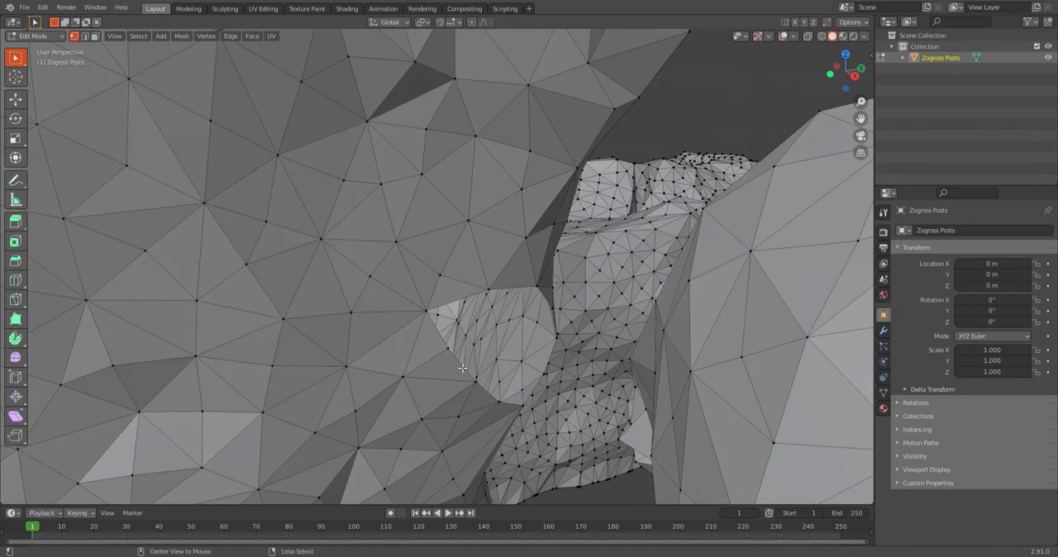
Select the rim of the hole beside the tail and review the tail joint.
{"action": "left_click", "coordinate": [463, 367]}
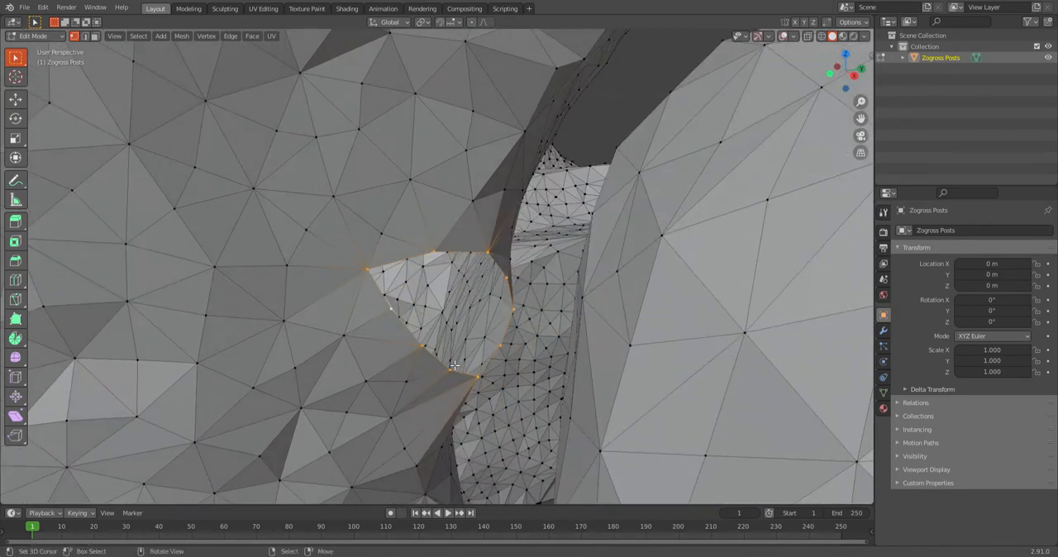
{"action": "left_click", "coordinate": [453, 314]}
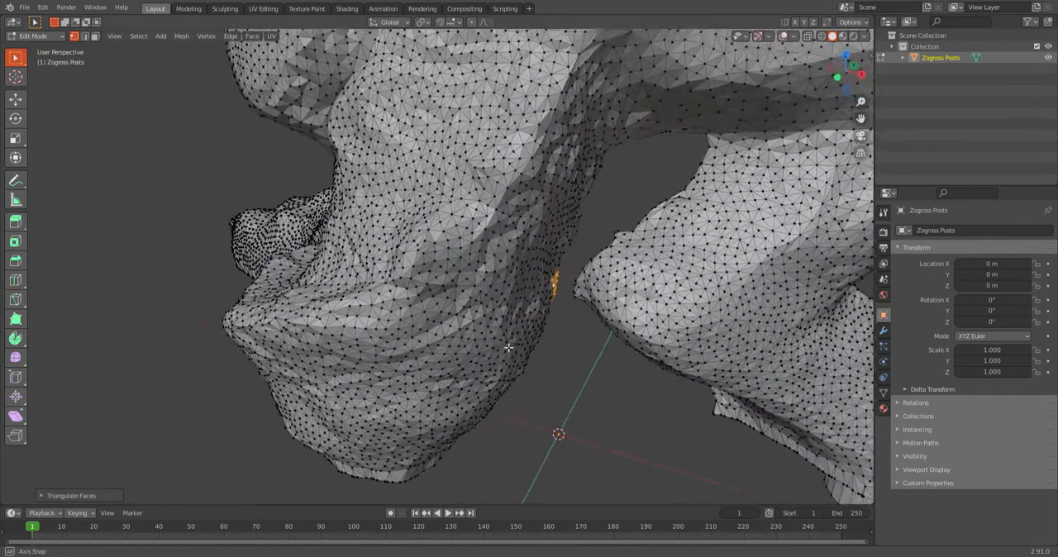
{"action": "left_click_drag", "start_coordinate": [509, 347], "coordinate": [665, 309]}
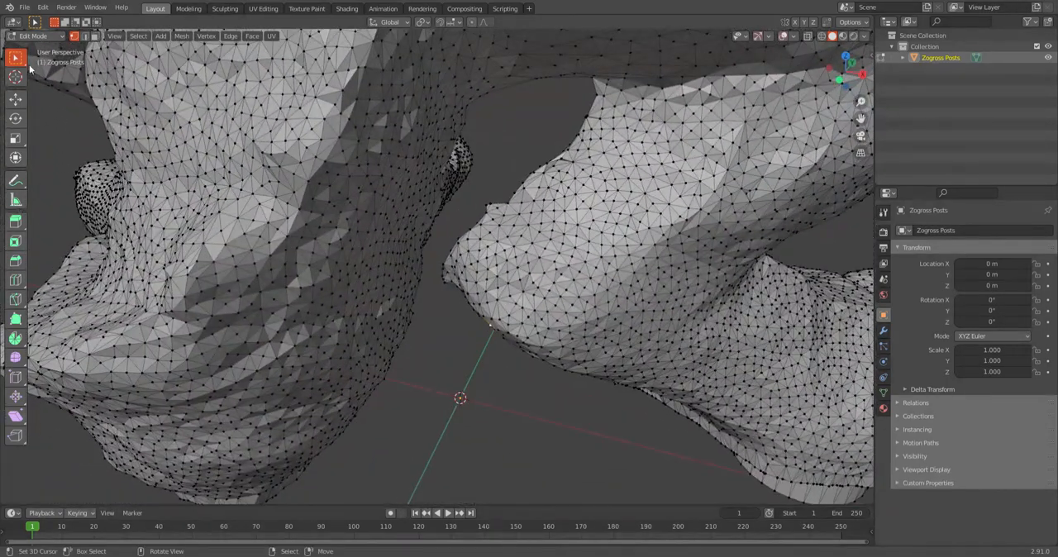
In Sculpt Mode, smooth the bumpy surfaces and creases around the tail joint.
{"action": "left_click", "coordinate": [36, 37]}
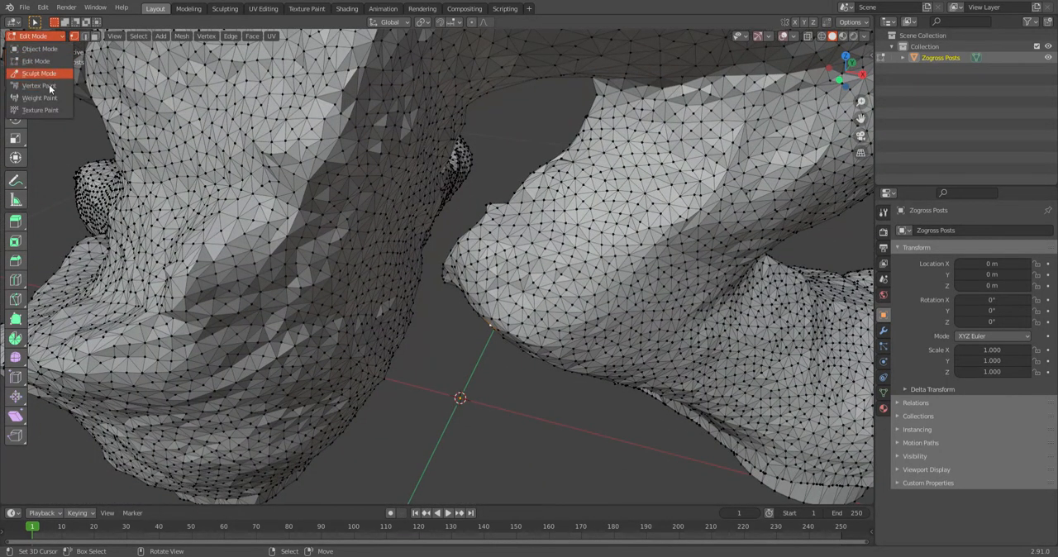
{"action": "left_click", "coordinate": [39, 72]}
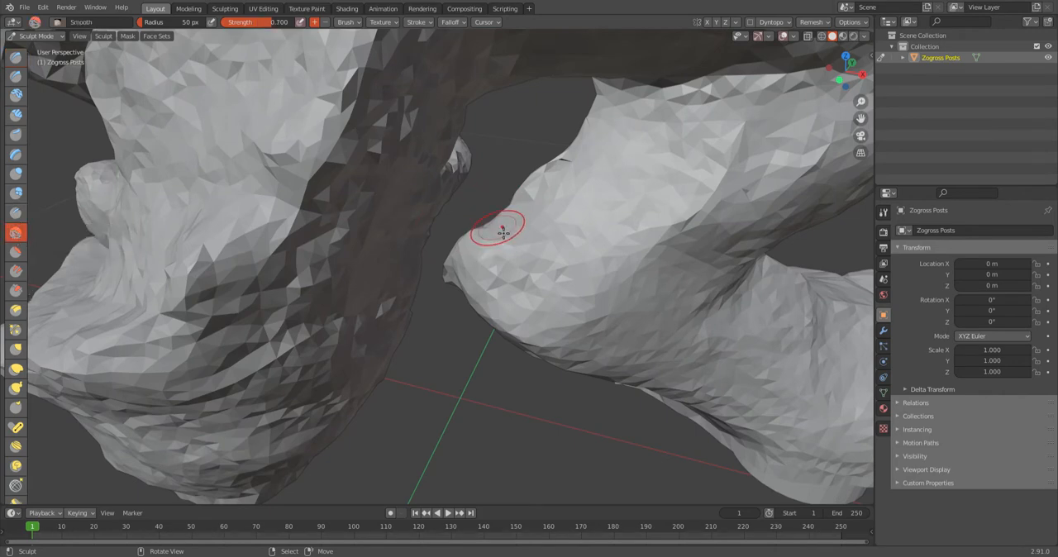
{"action": "left_click_drag", "start_coordinate": [499, 229], "coordinate": [384, 228]}
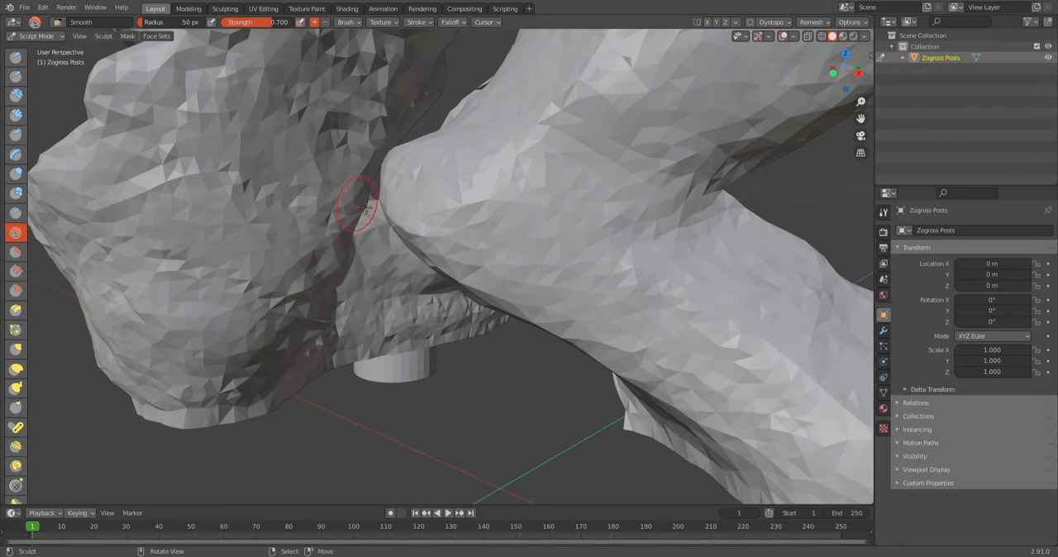
{"action": "left_click_drag", "start_coordinate": [364, 206], "coordinate": [394, 178]}
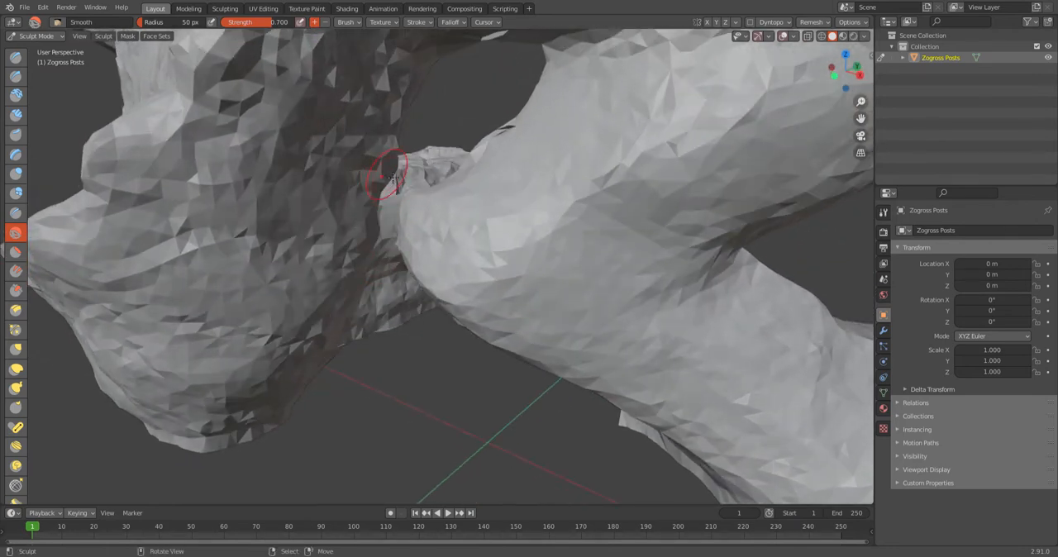
{"action": "mouse_move", "coordinate": [496, 172]}
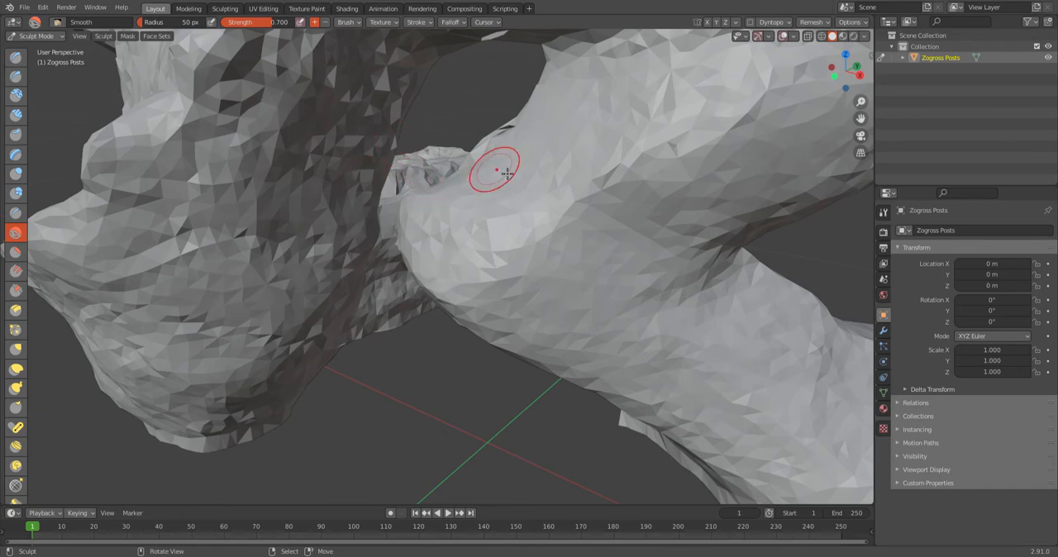
{"action": "left_click_drag", "start_coordinate": [496, 165], "coordinate": [529, 248]}
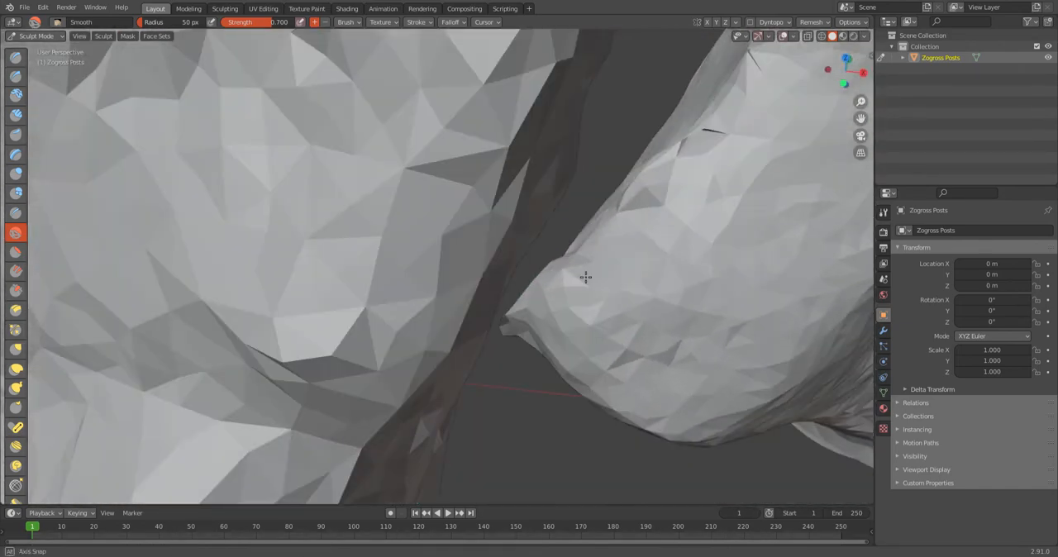
{"action": "left_click_drag", "start_coordinate": [579, 277], "coordinate": [670, 206]}
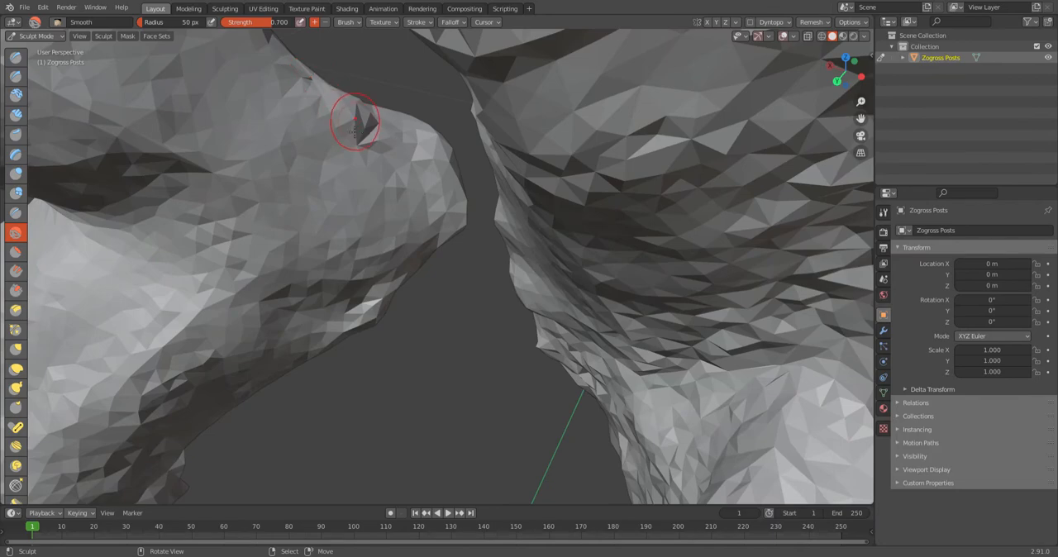
Return to Edit Mode and show the mesh as a wireframe.
{"action": "left_click", "coordinate": [35, 36]}
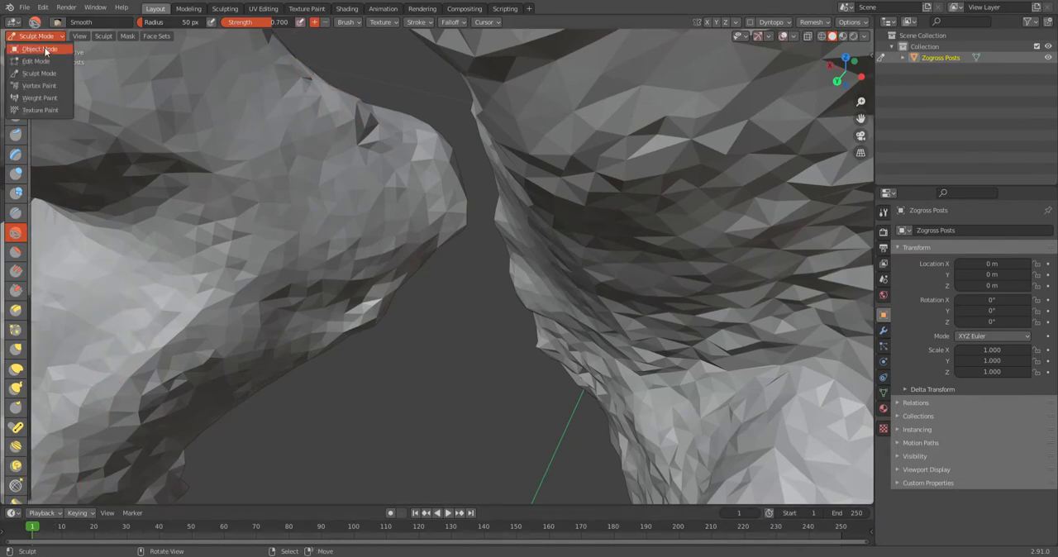
{"action": "left_click", "coordinate": [36, 59]}
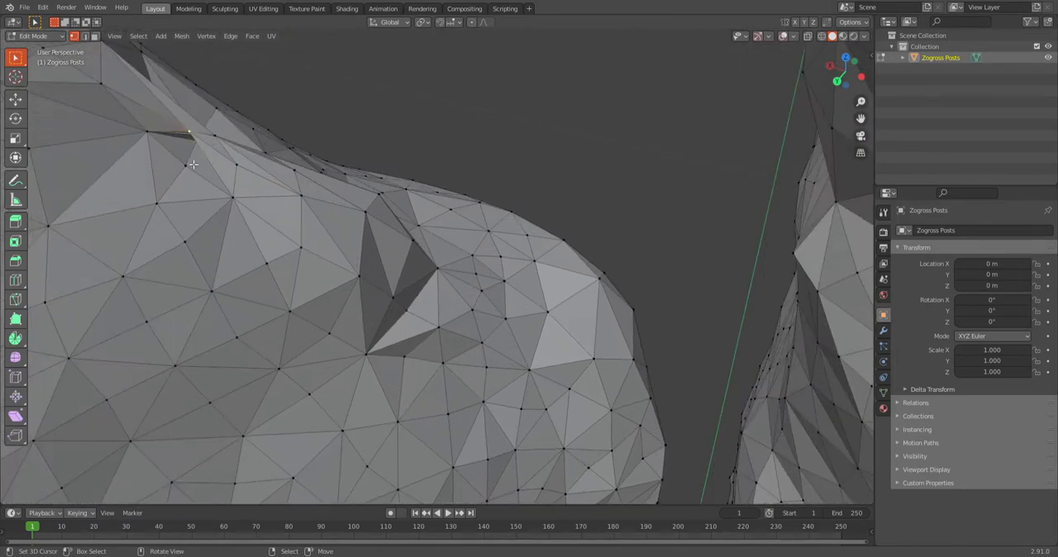
{"action": "mouse_move", "coordinate": [387, 119]}
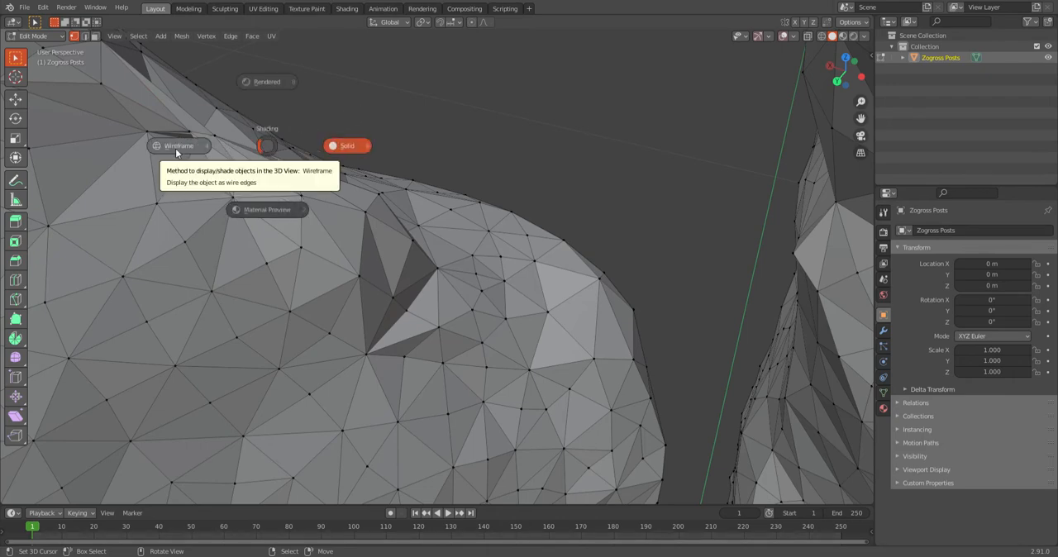
{"action": "left_click", "coordinate": [179, 146]}
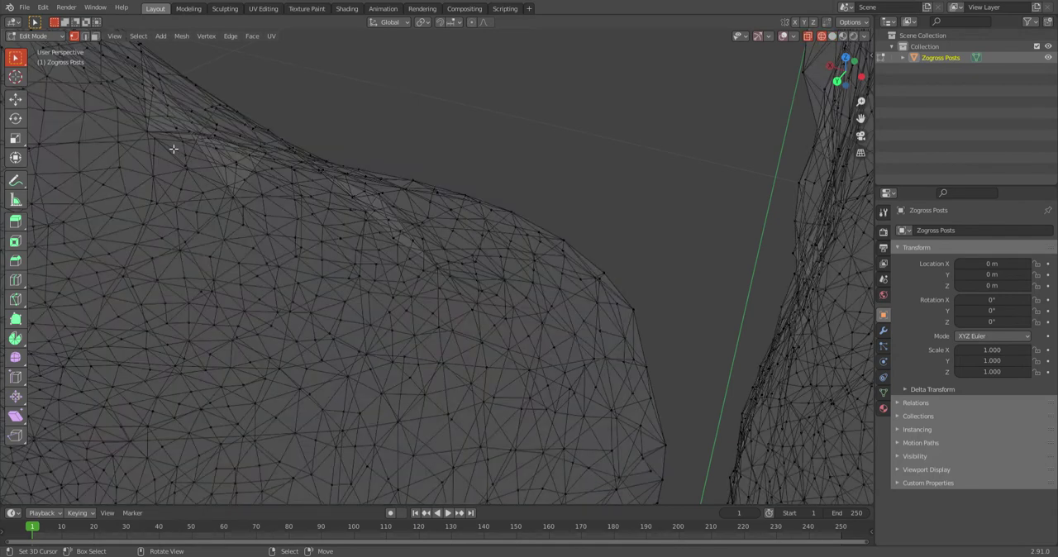
{"action": "mouse_move", "coordinate": [172, 142]}
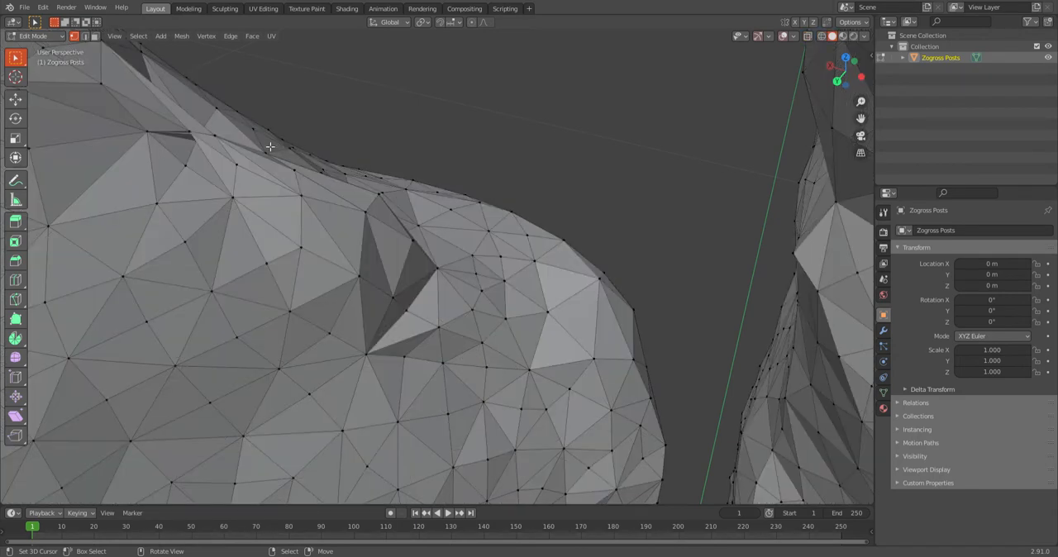
{"action": "mouse_move", "coordinate": [185, 169]}
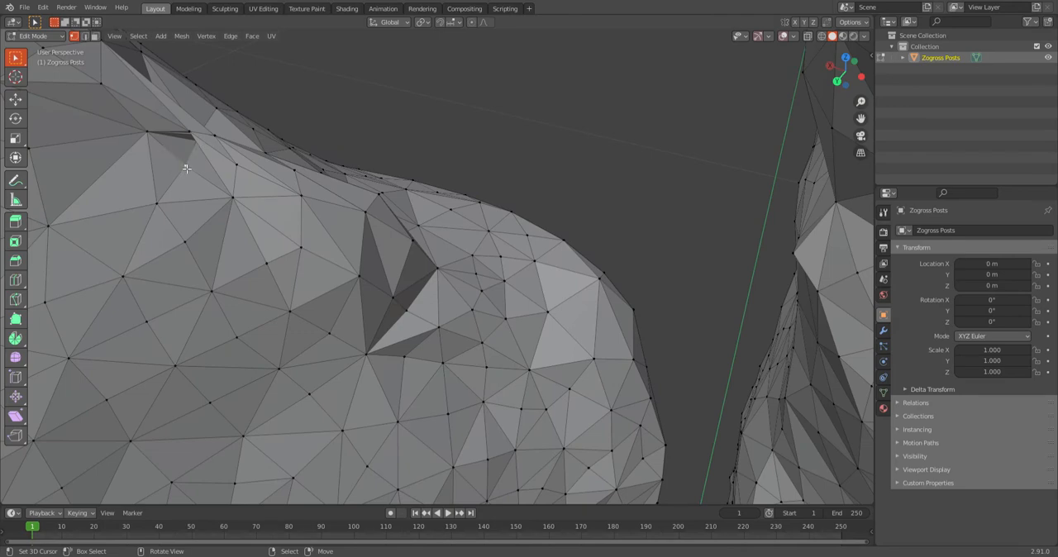
Switch the viewport shading from wireframe back to Solid.
{"action": "key", "text": "z"}
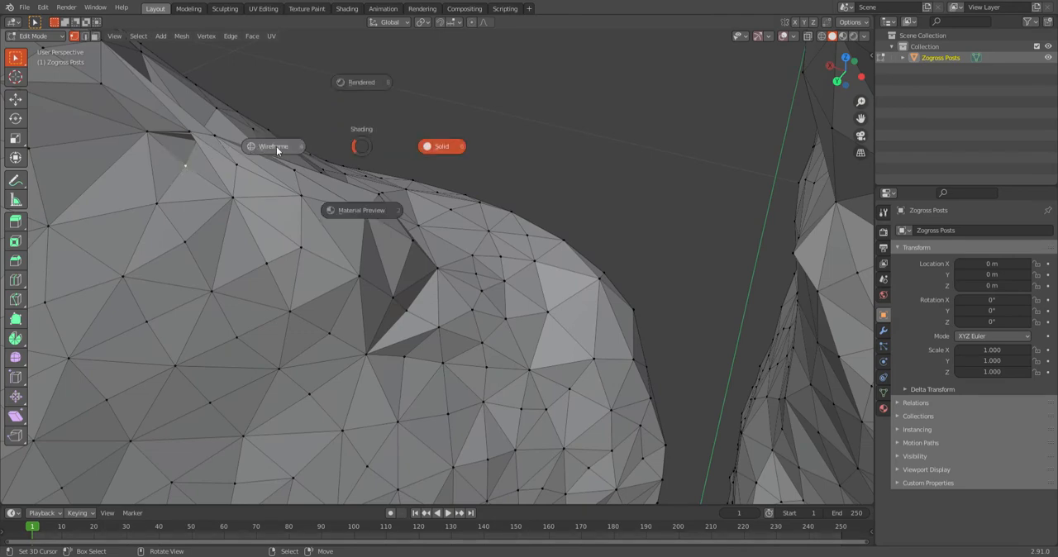
{"action": "left_click", "coordinate": [273, 145]}
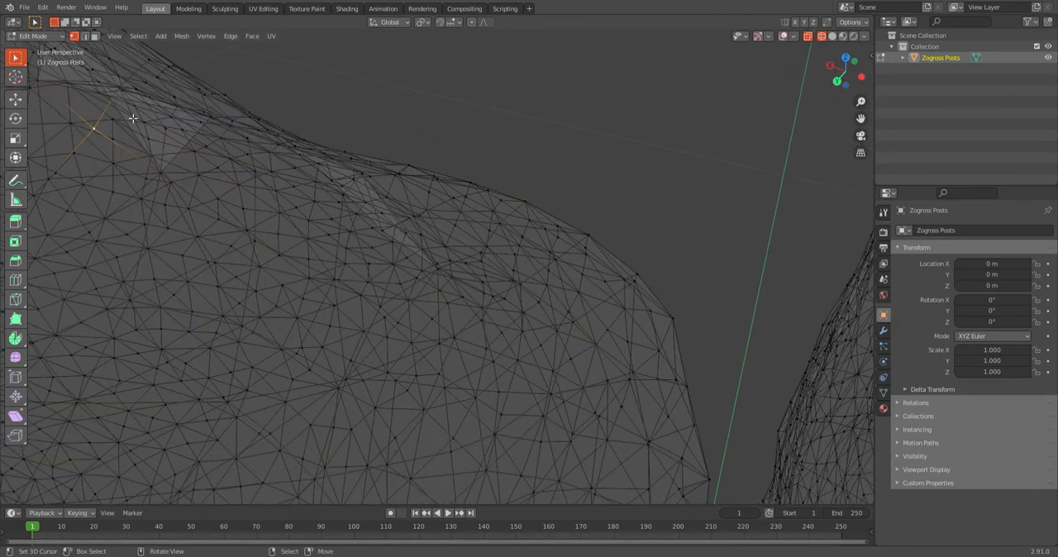
{"action": "mouse_move", "coordinate": [152, 138]}
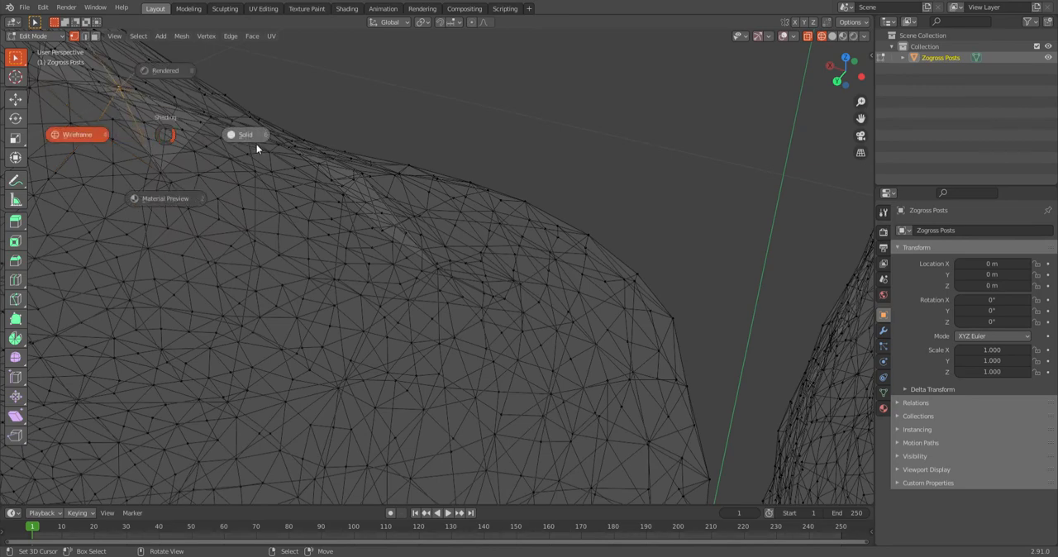
{"action": "left_click", "coordinate": [245, 134]}
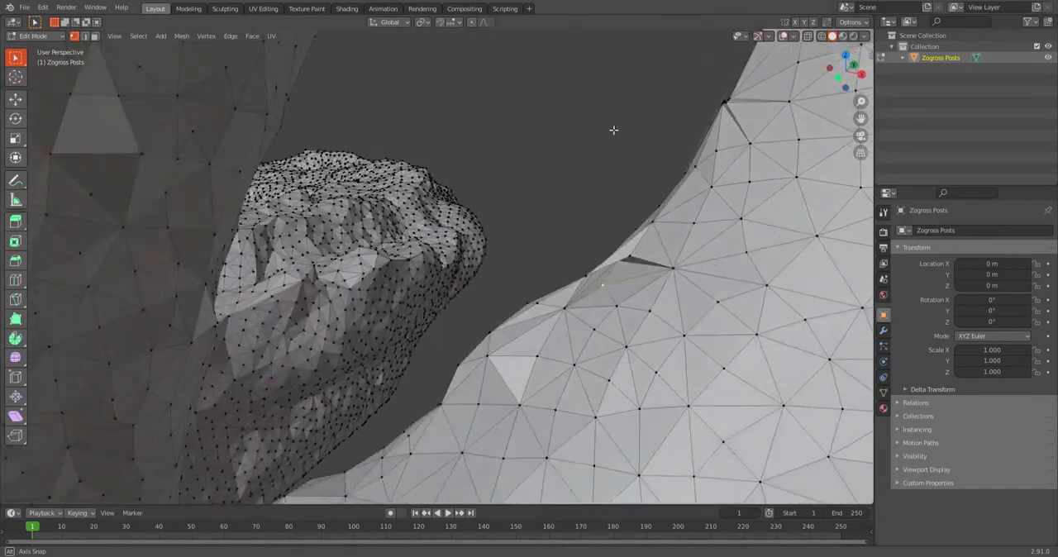
Frame the tail-area gap and select the edges bordering the hole.
{"action": "left_click_drag", "start_coordinate": [613, 129], "coordinate": [576, 241]}
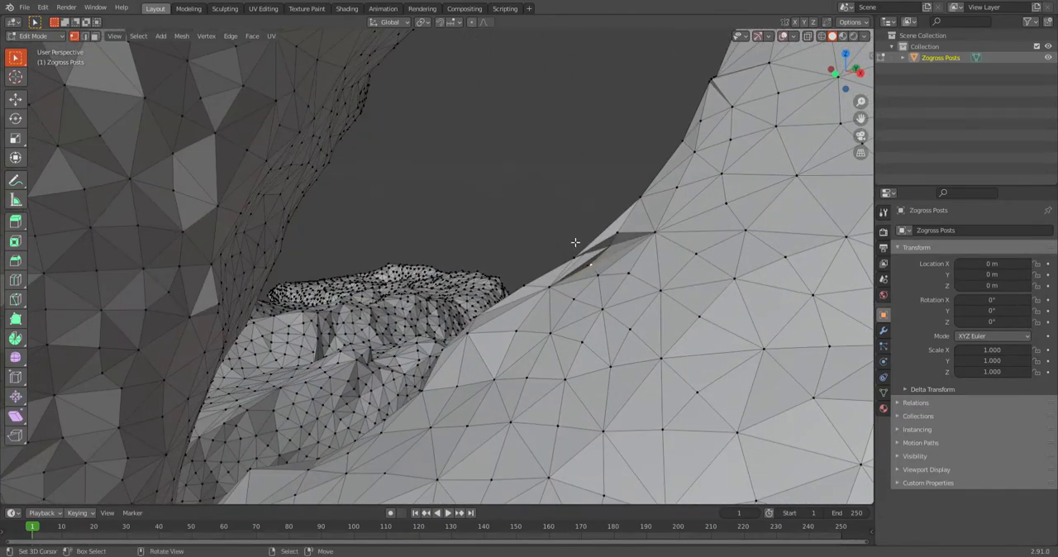
{"action": "mouse_move", "coordinate": [587, 273]}
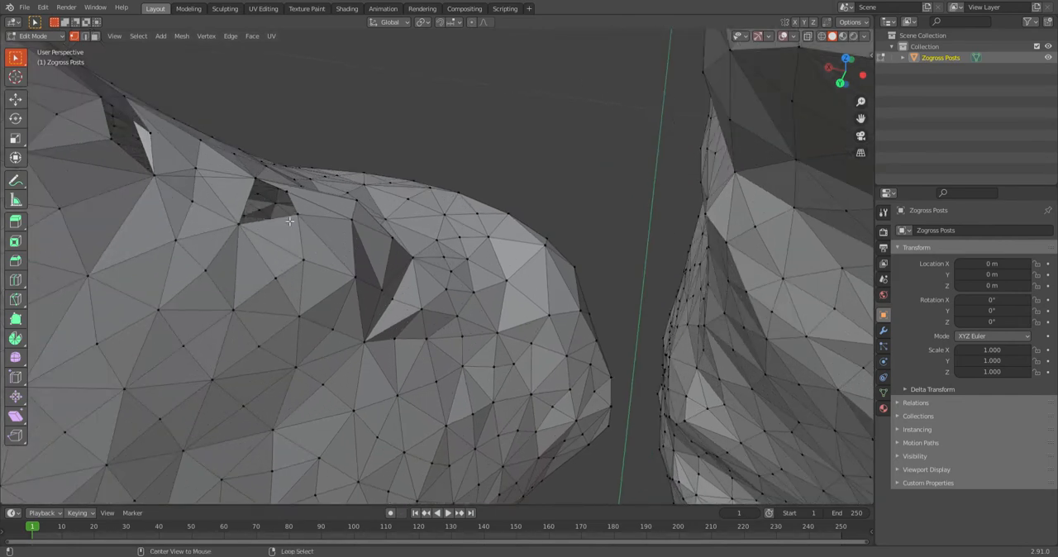
{"action": "left_click", "coordinate": [239, 226]}
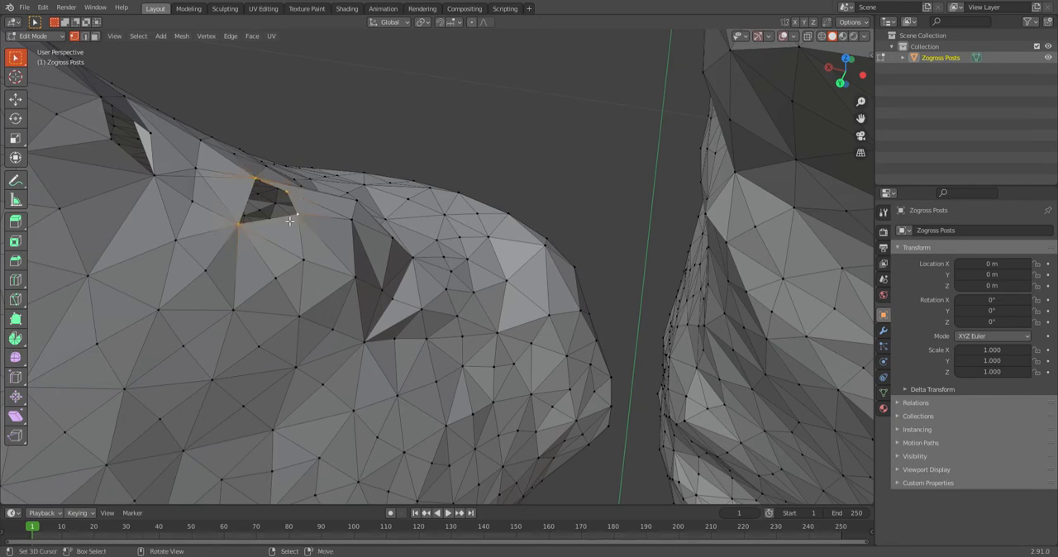
{"action": "left_click", "coordinate": [268, 207]}
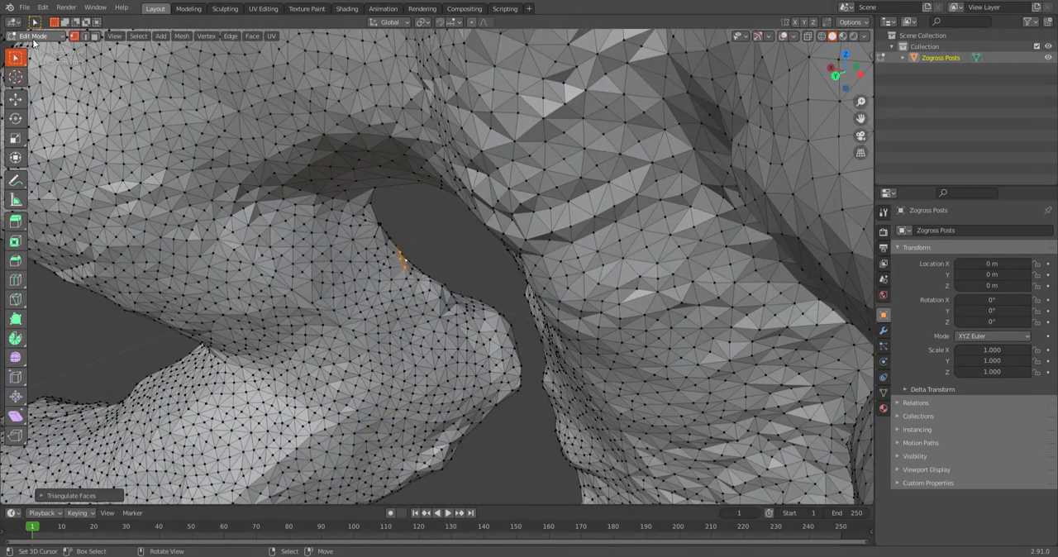
Smooth the patch in Sculpt Mode, return to Edit Mode, then exit to Object Mode.
{"action": "left_click", "coordinate": [35, 36]}
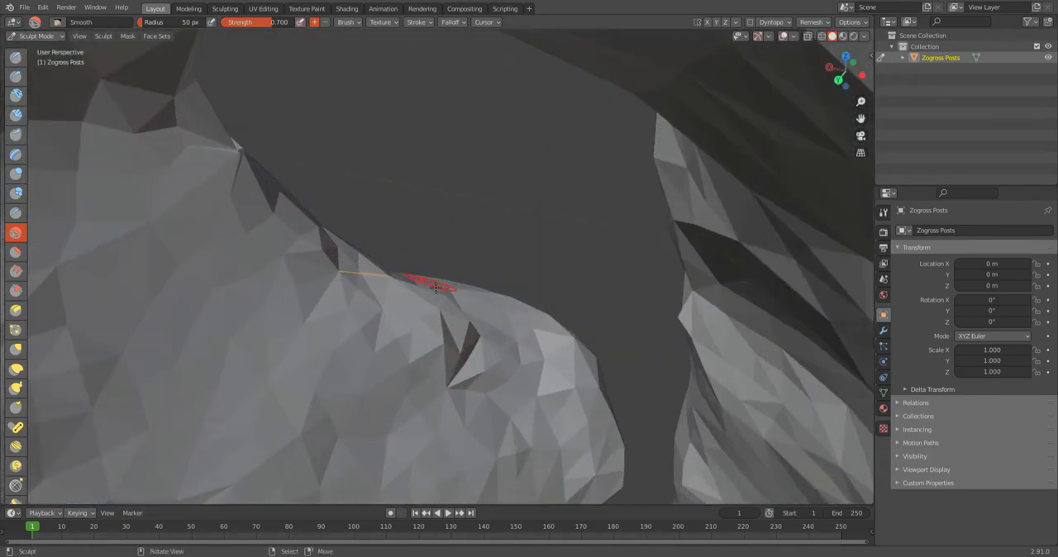
{"action": "left_click", "coordinate": [37, 36]}
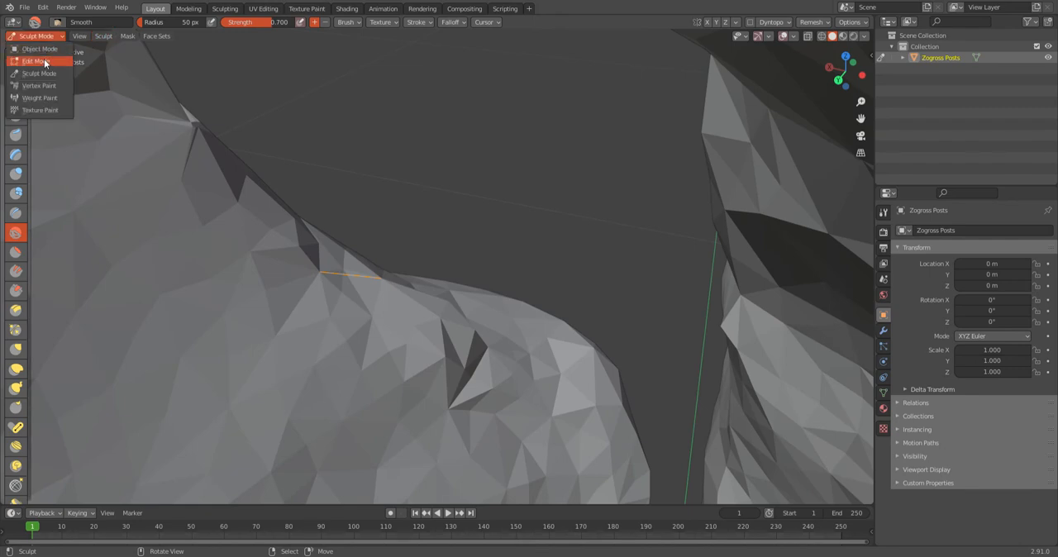
{"action": "left_click", "coordinate": [33, 61]}
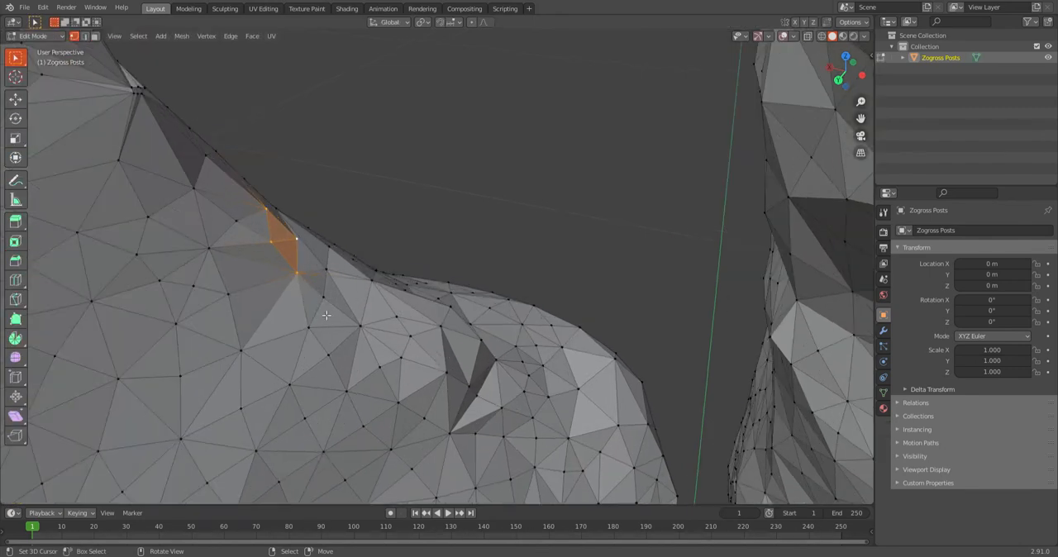
{"action": "mouse_move", "coordinate": [114, 53]}
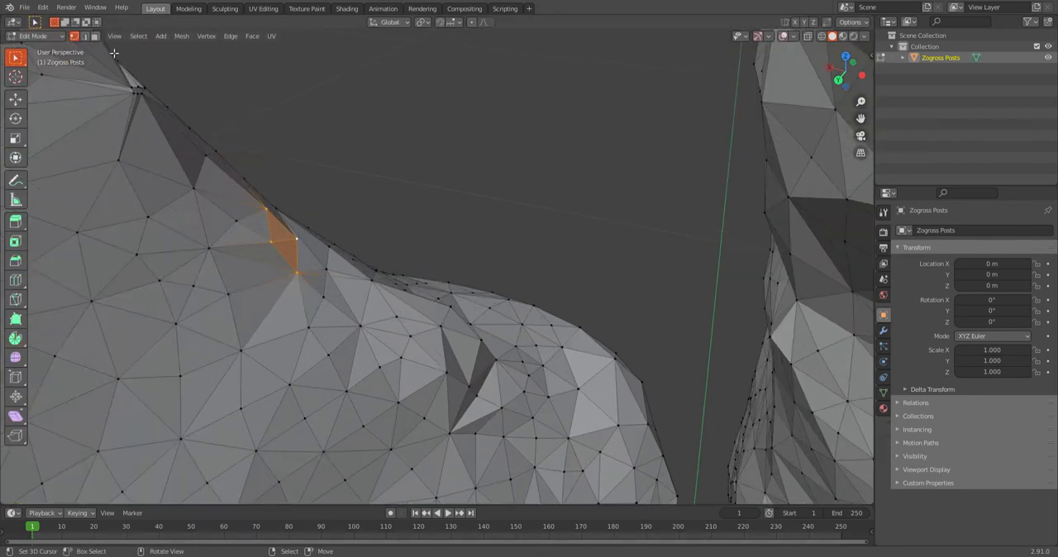
{"action": "mouse_move", "coordinate": [75, 36]}
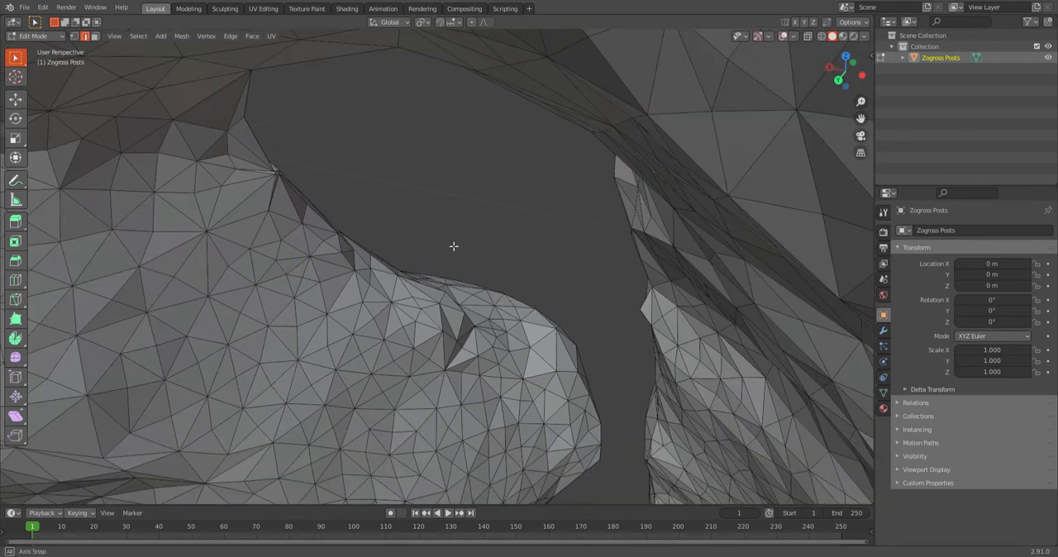
{"action": "key", "text": "Tab"}
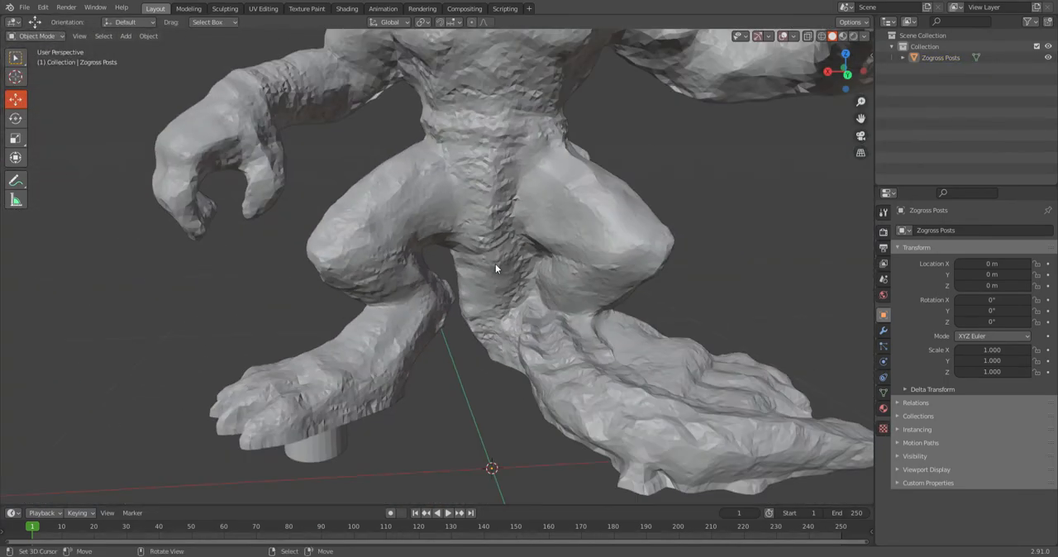
{"action": "left_click_drag", "start_coordinate": [496, 268], "coordinate": [372, 272]}
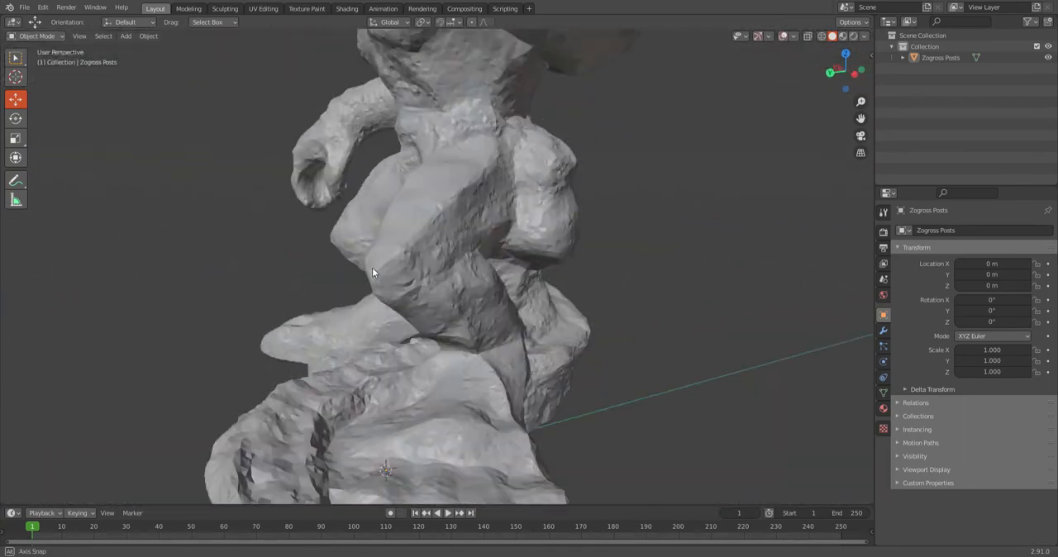
{"action": "left_click_drag", "start_coordinate": [372, 273], "coordinate": [240, 232]}
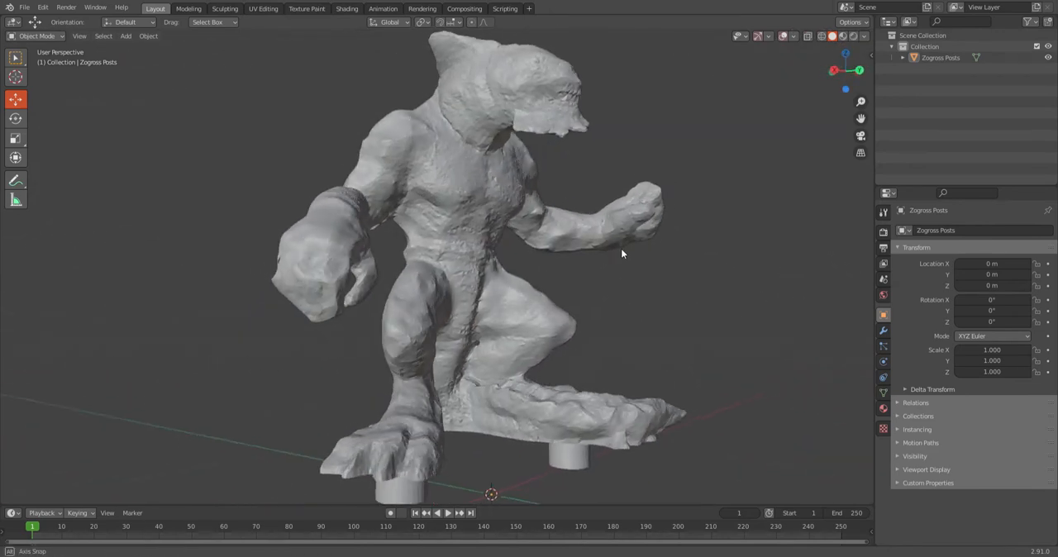
{"action": "left_click_drag", "start_coordinate": [622, 255], "coordinate": [569, 254]}
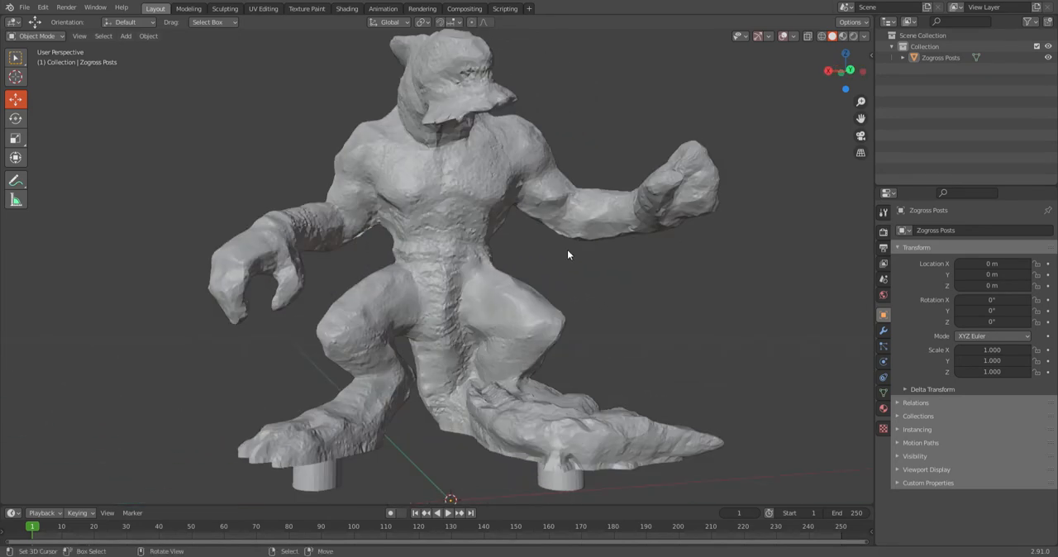
{"action": "mouse_move", "coordinate": [483, 160]}
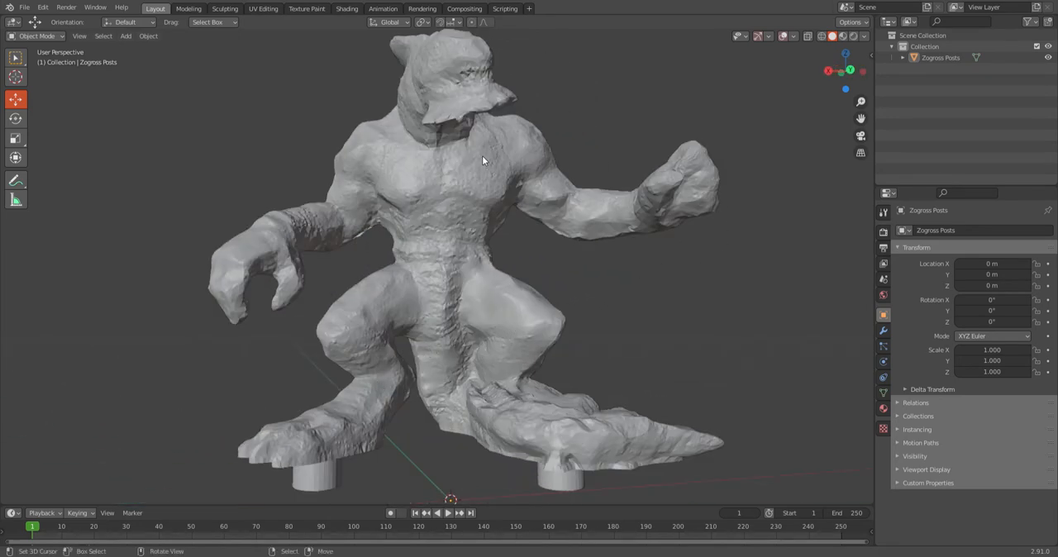
{"action": "mouse_move", "coordinate": [388, 407]}
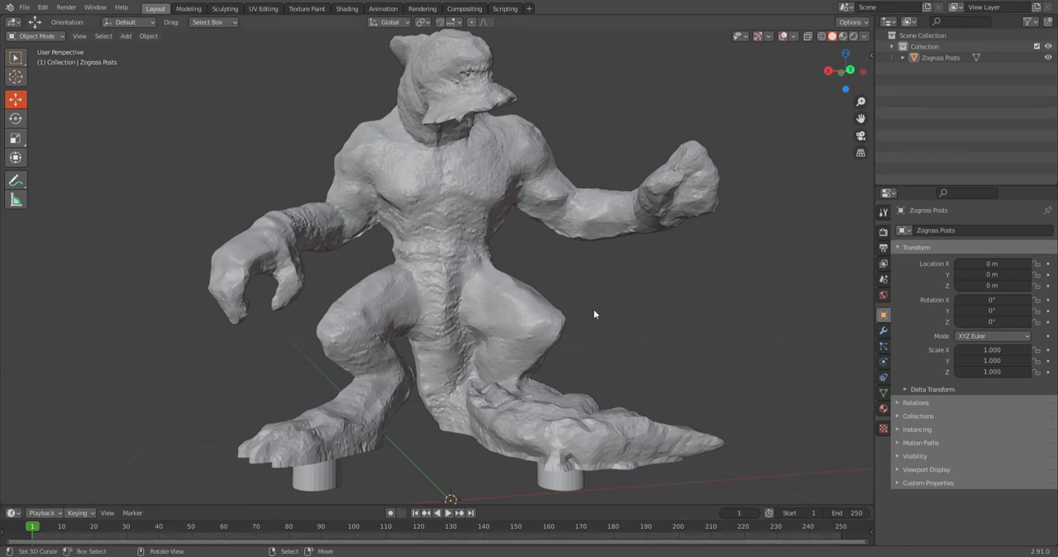
{"action": "mouse_move", "coordinate": [649, 433]}
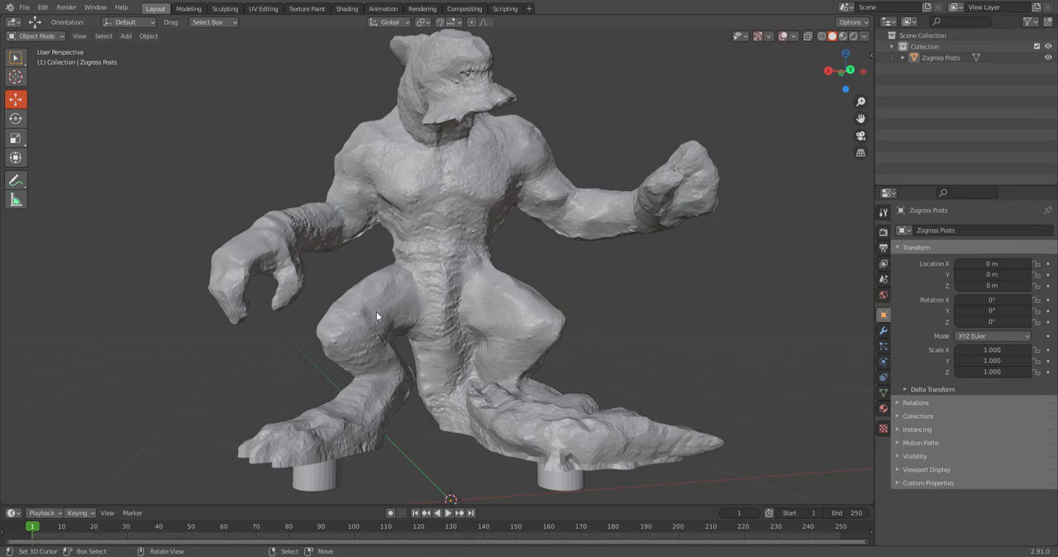
{"action": "mouse_move", "coordinate": [694, 298]}
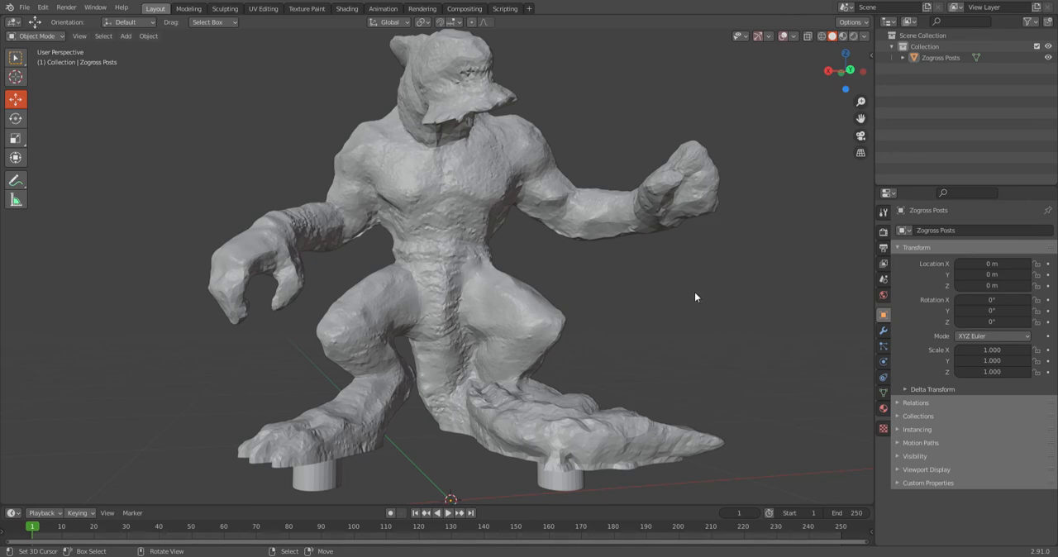
{"action": "mouse_move", "coordinate": [776, 240]}
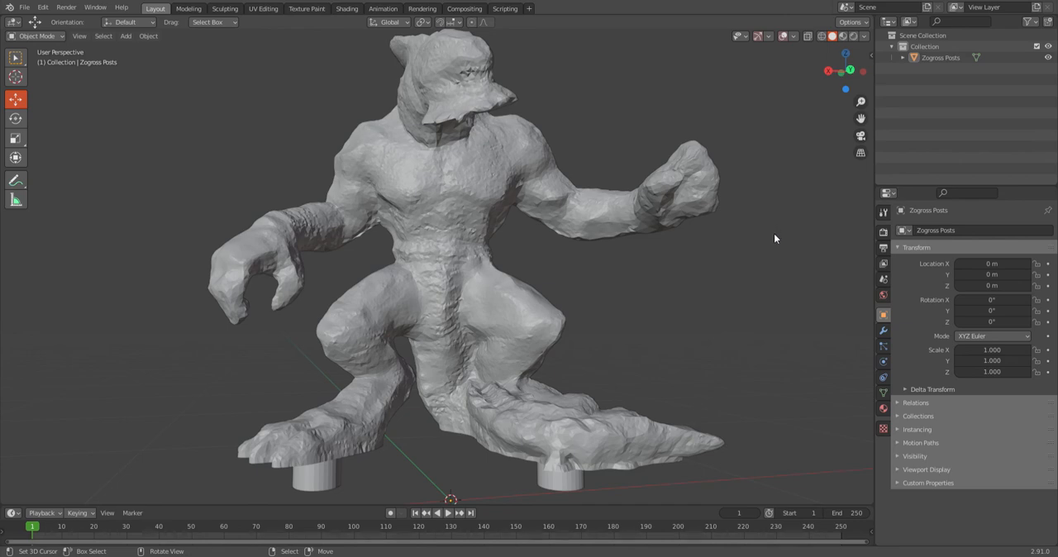
{"action": "mouse_move", "coordinate": [769, 244]}
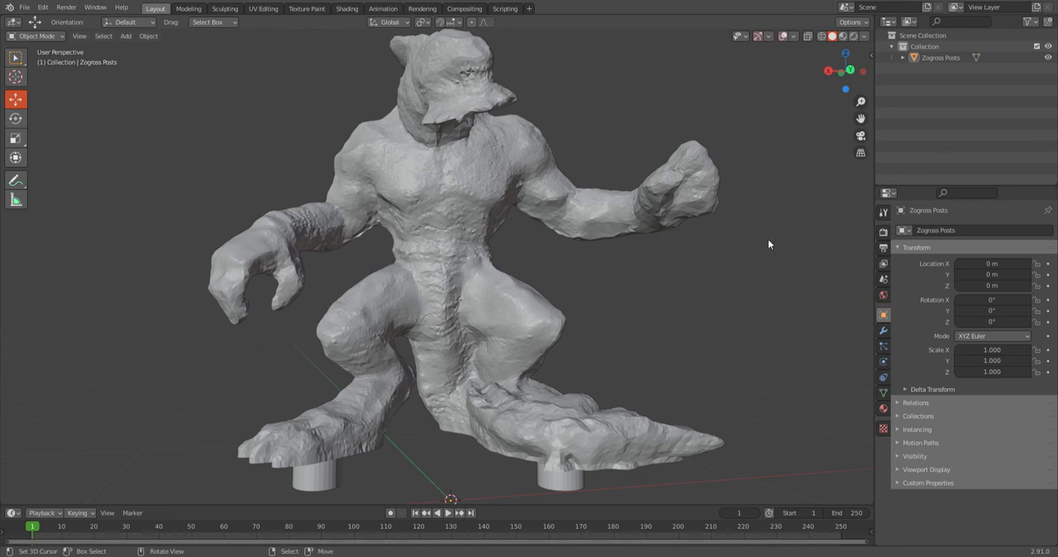
{"action": "mouse_move", "coordinate": [795, 399]}
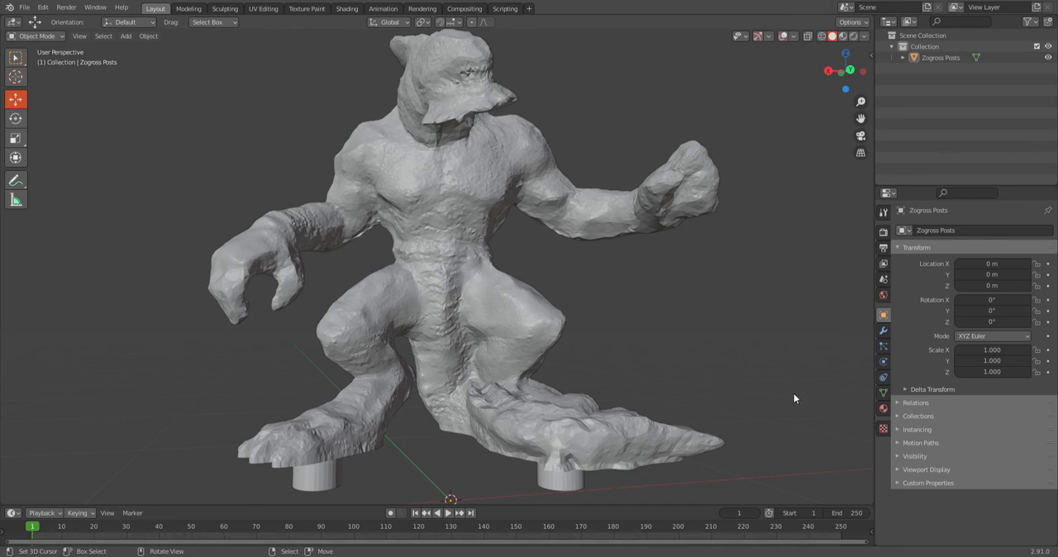
{"action": "mouse_move", "coordinate": [770, 361]}
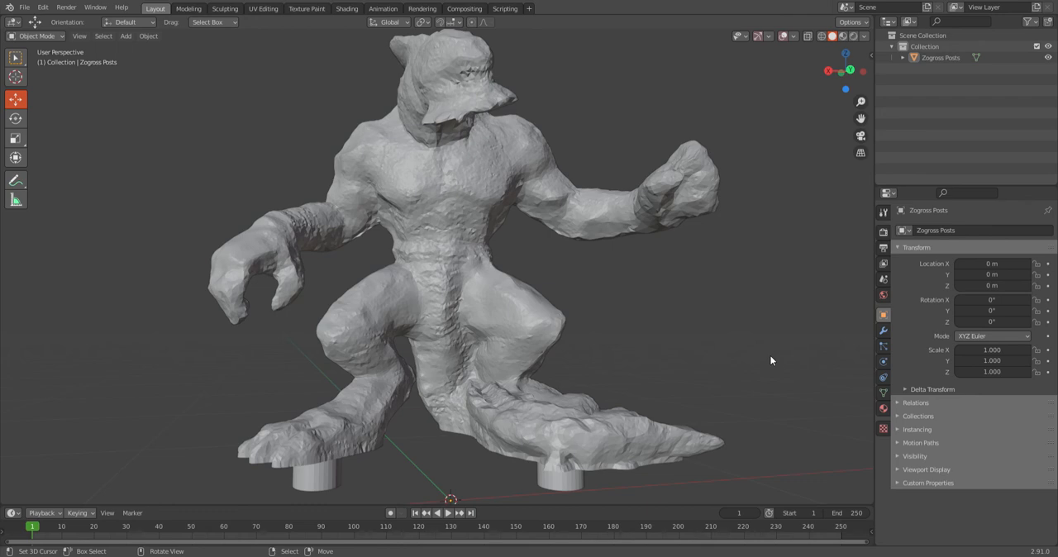
{"action": "mouse_move", "coordinate": [592, 185]}
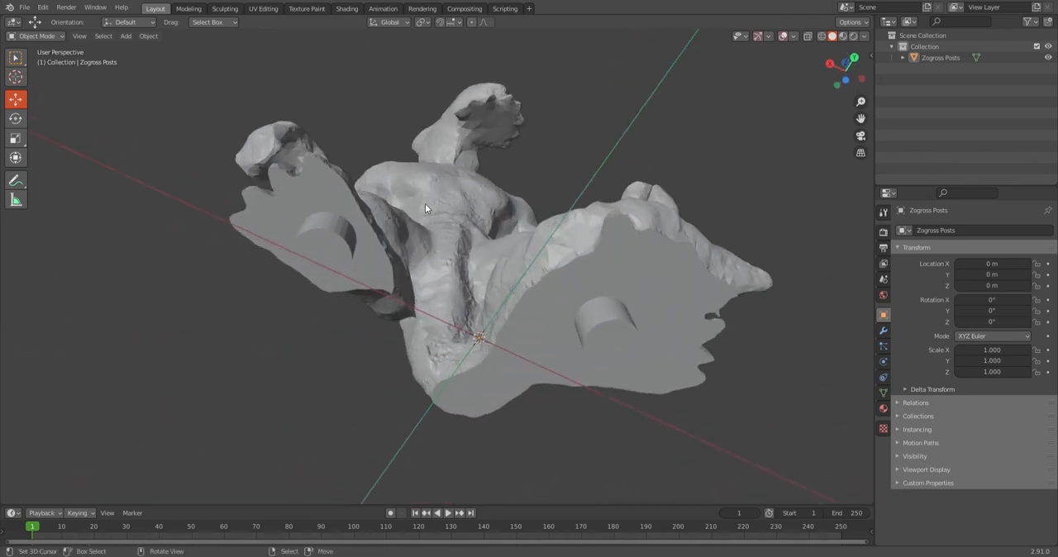
{"action": "left_click_drag", "start_coordinate": [427, 207], "coordinate": [512, 278]}
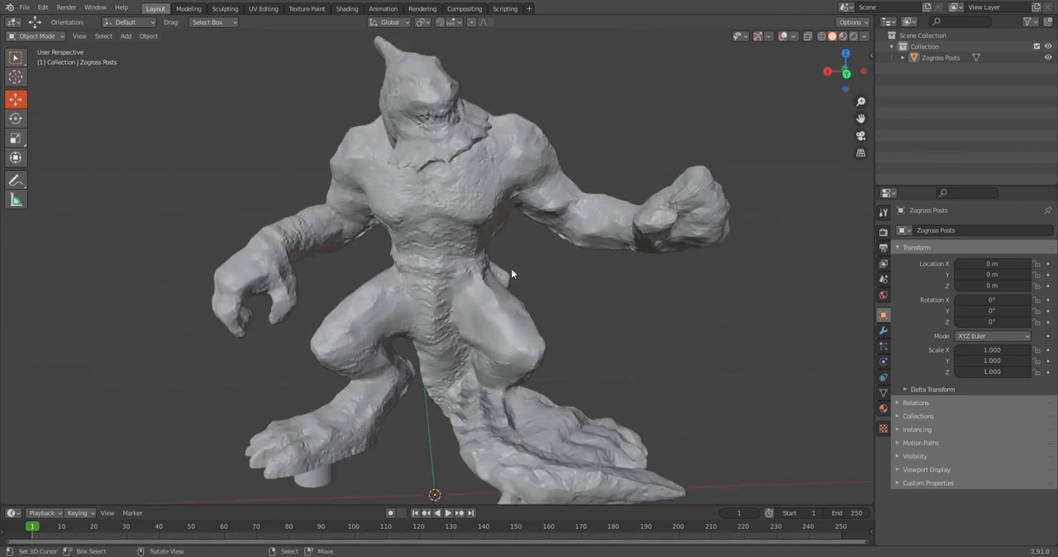
{"action": "left_click_drag", "start_coordinate": [512, 273], "coordinate": [496, 165]}
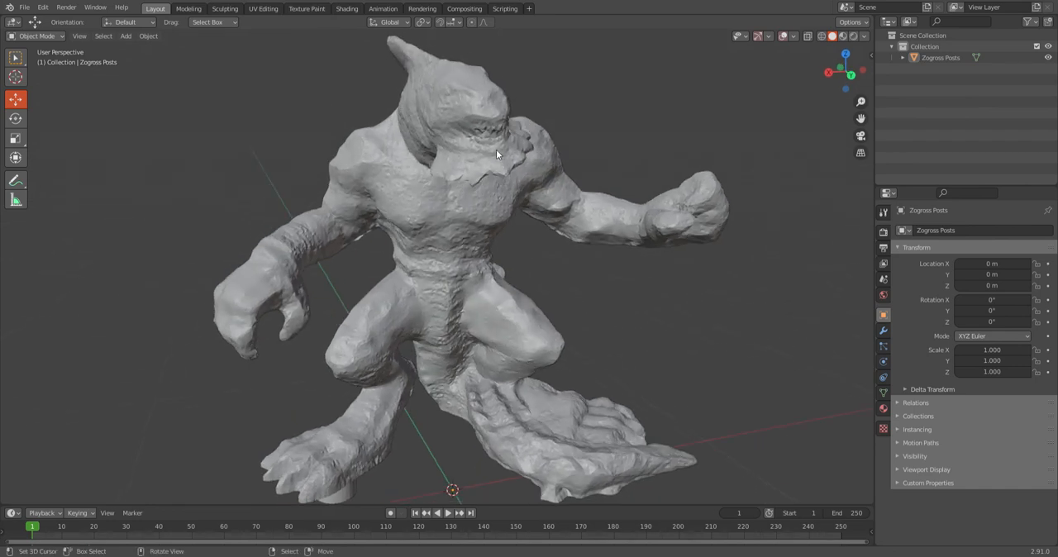